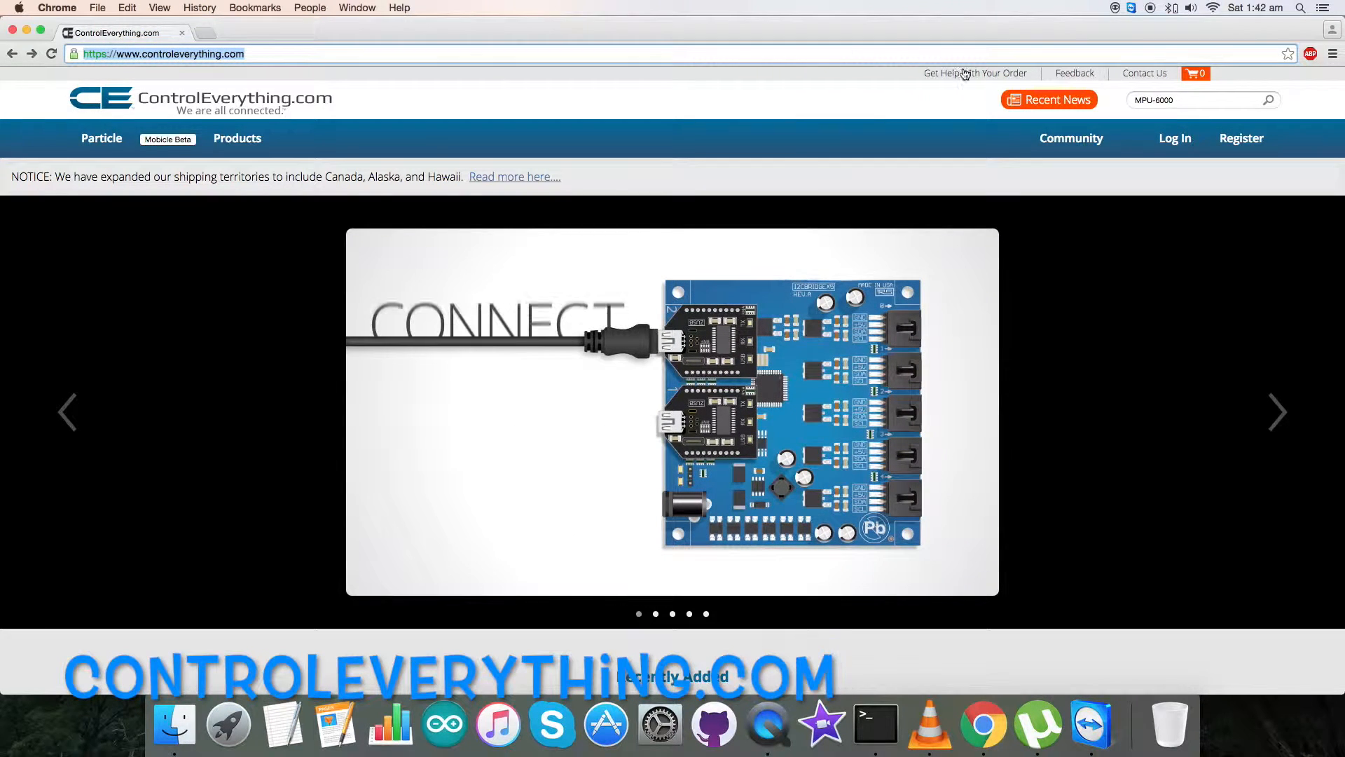
# - Search the store for MPU-6000 and open the module's product page
pyautogui.click(1270, 100)
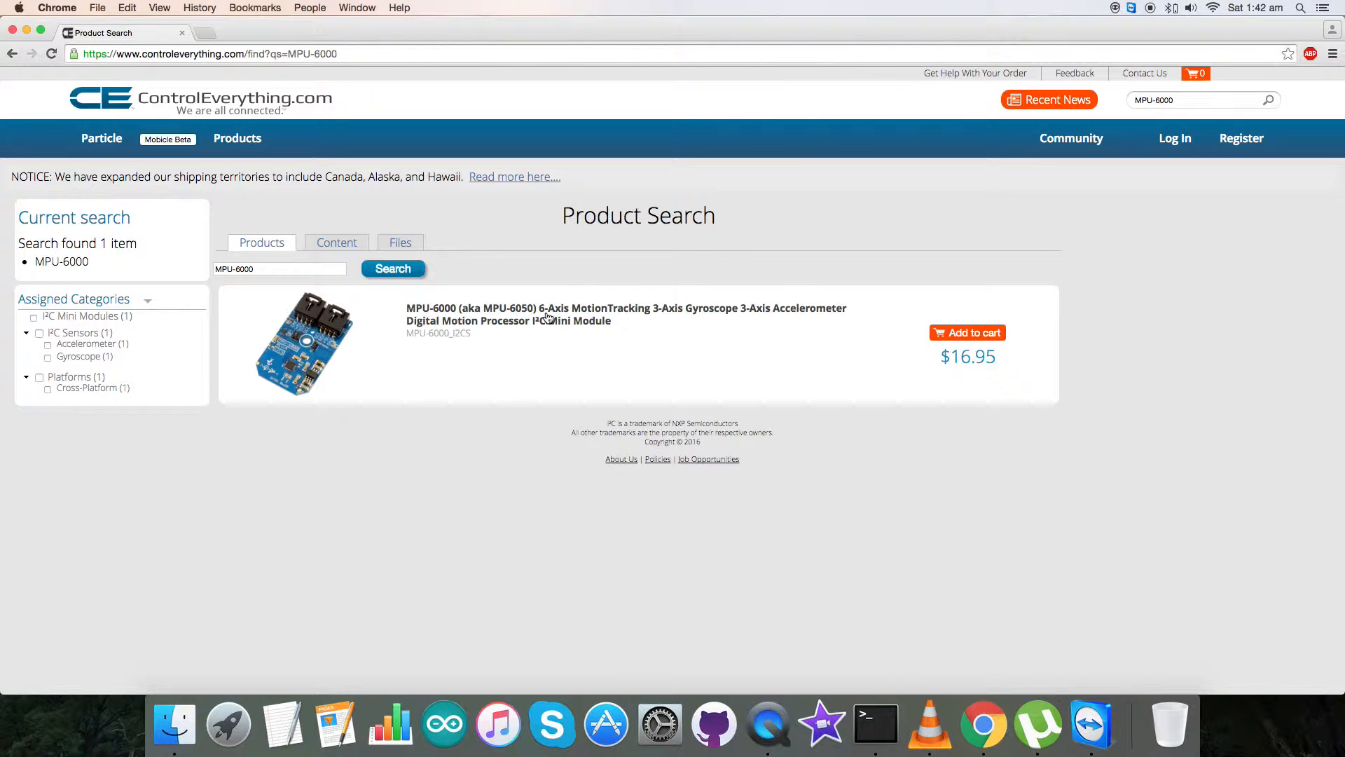
pyautogui.moveTo(547, 318)
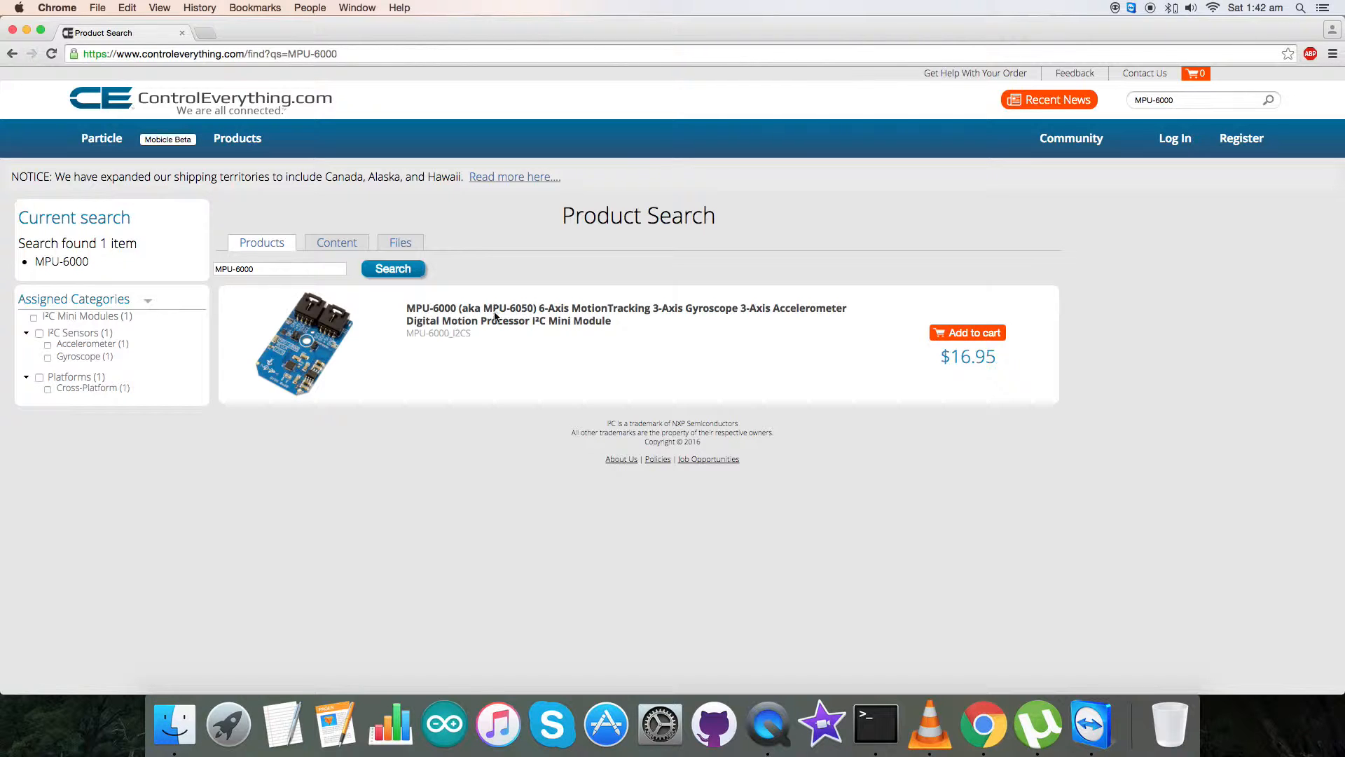
pyautogui.click(626, 314)
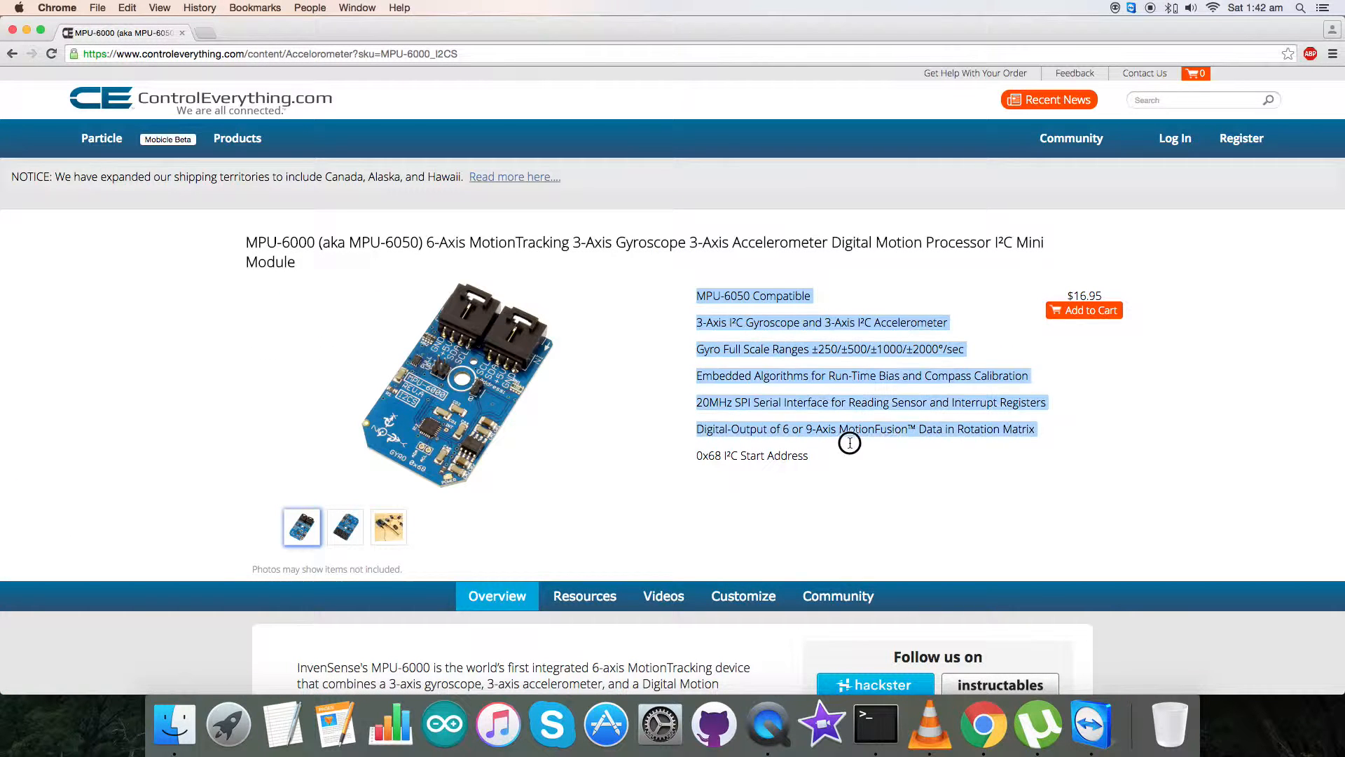
pyautogui.moveTo(788, 468)
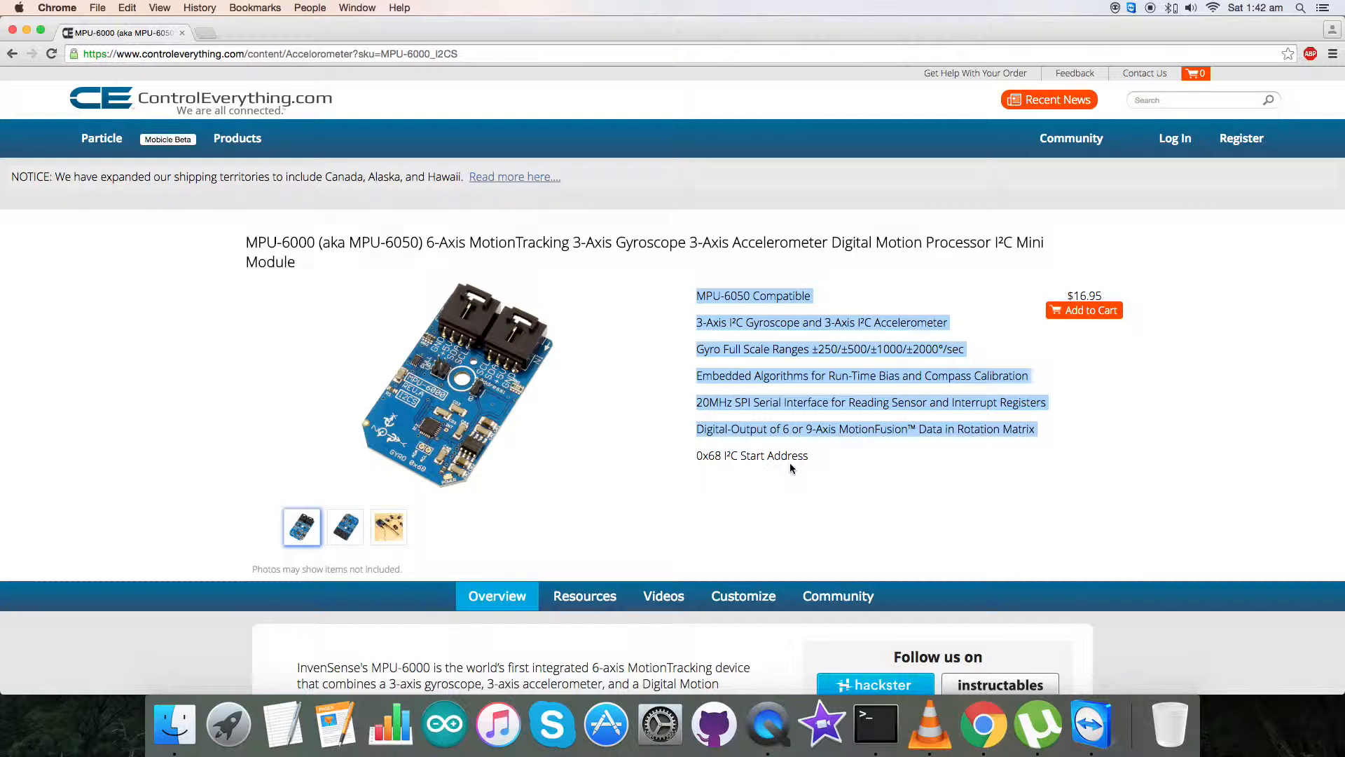
# - From the Resources section, view the Particle Code Sample MPU-6000 link and close its preview
pyautogui.click(584, 595)
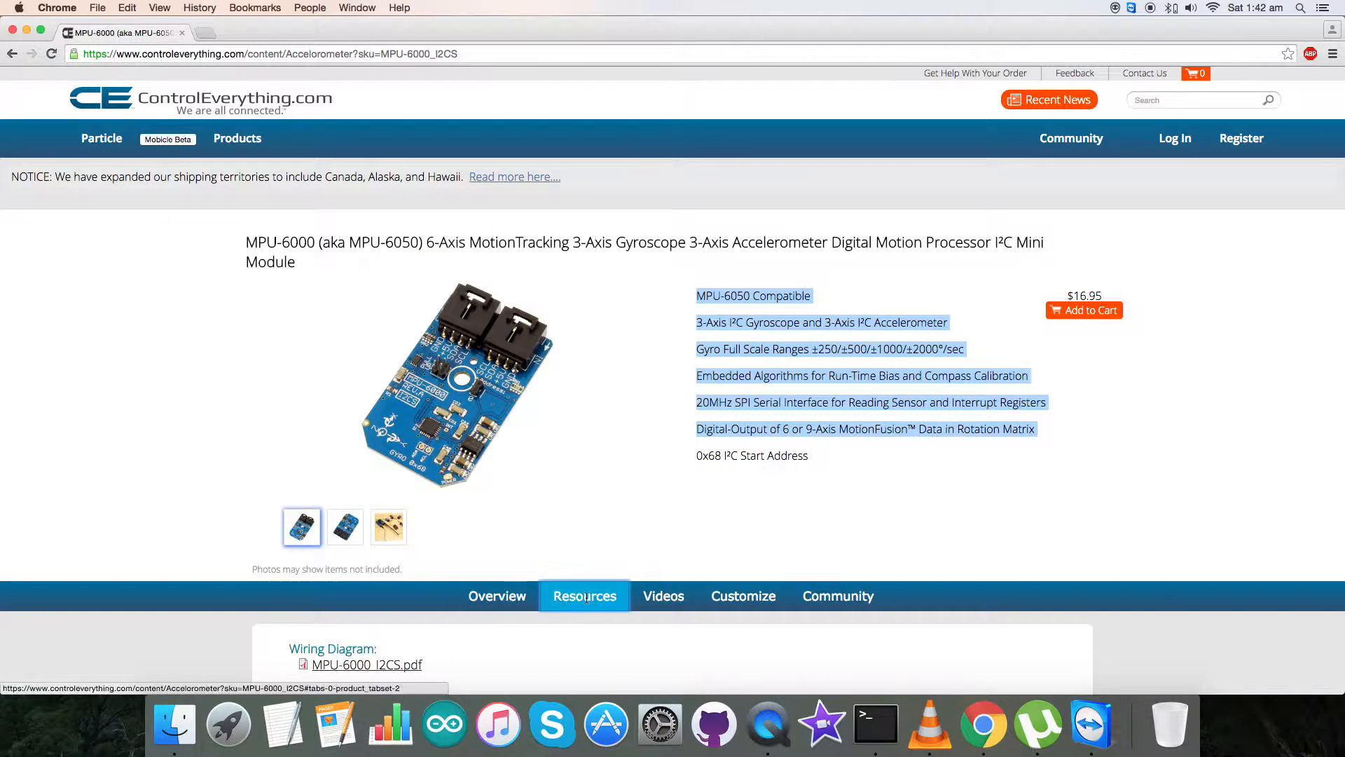
pyautogui.scroll(-3)
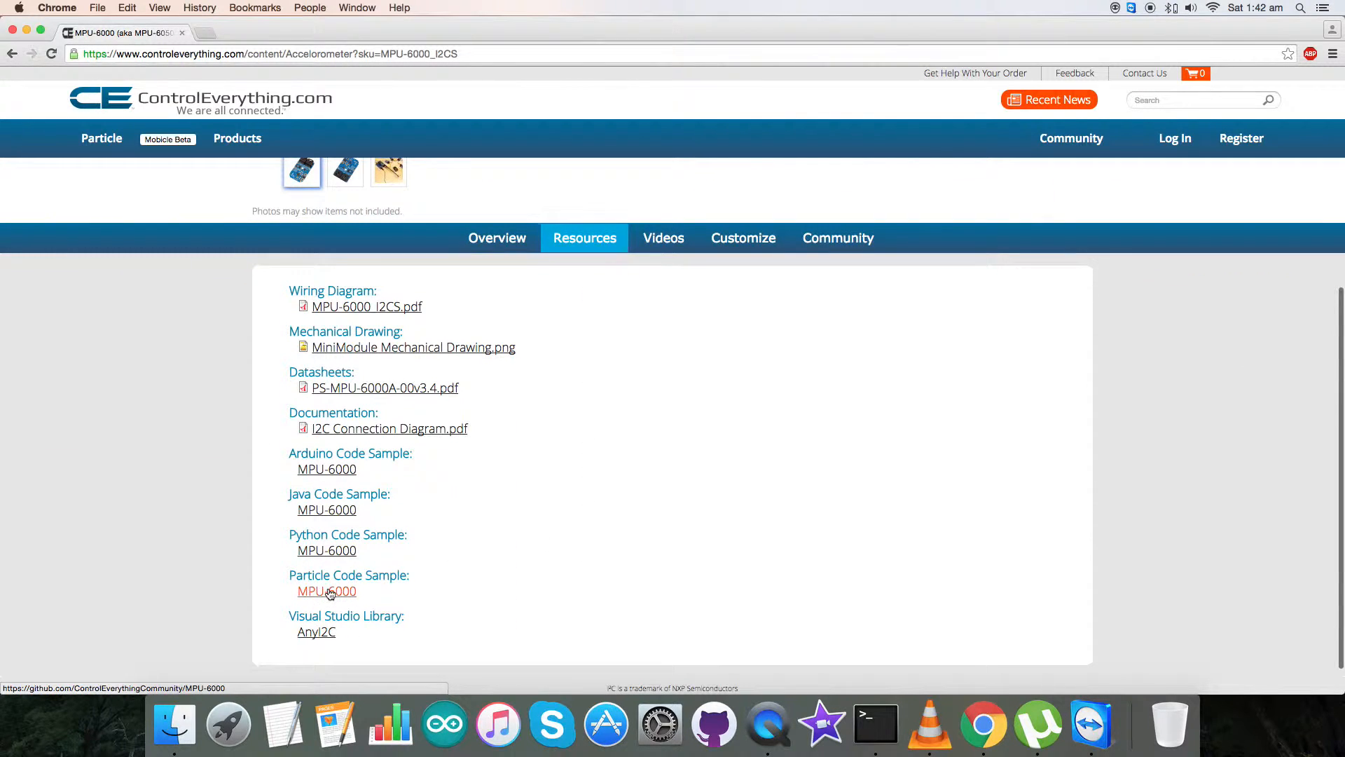
pyautogui.click(327, 591)
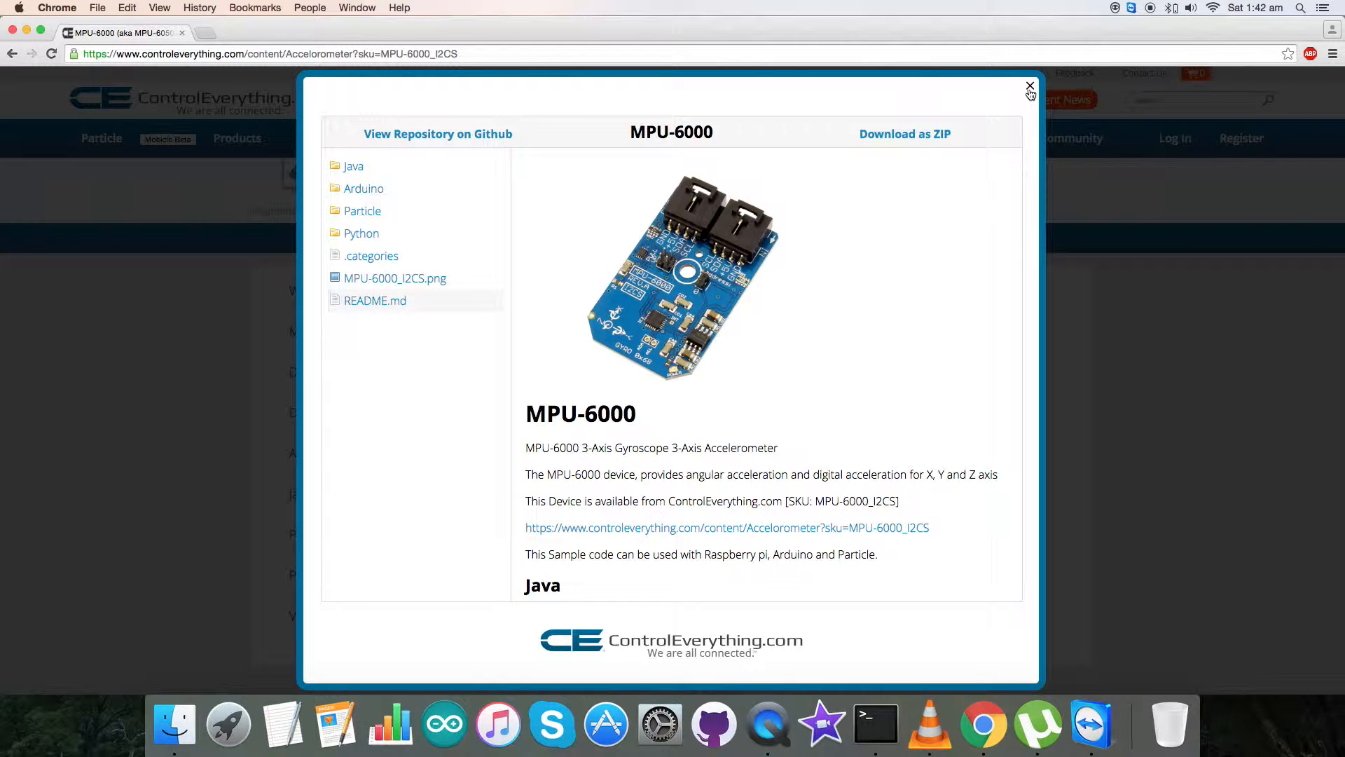
pyautogui.click(1029, 87)
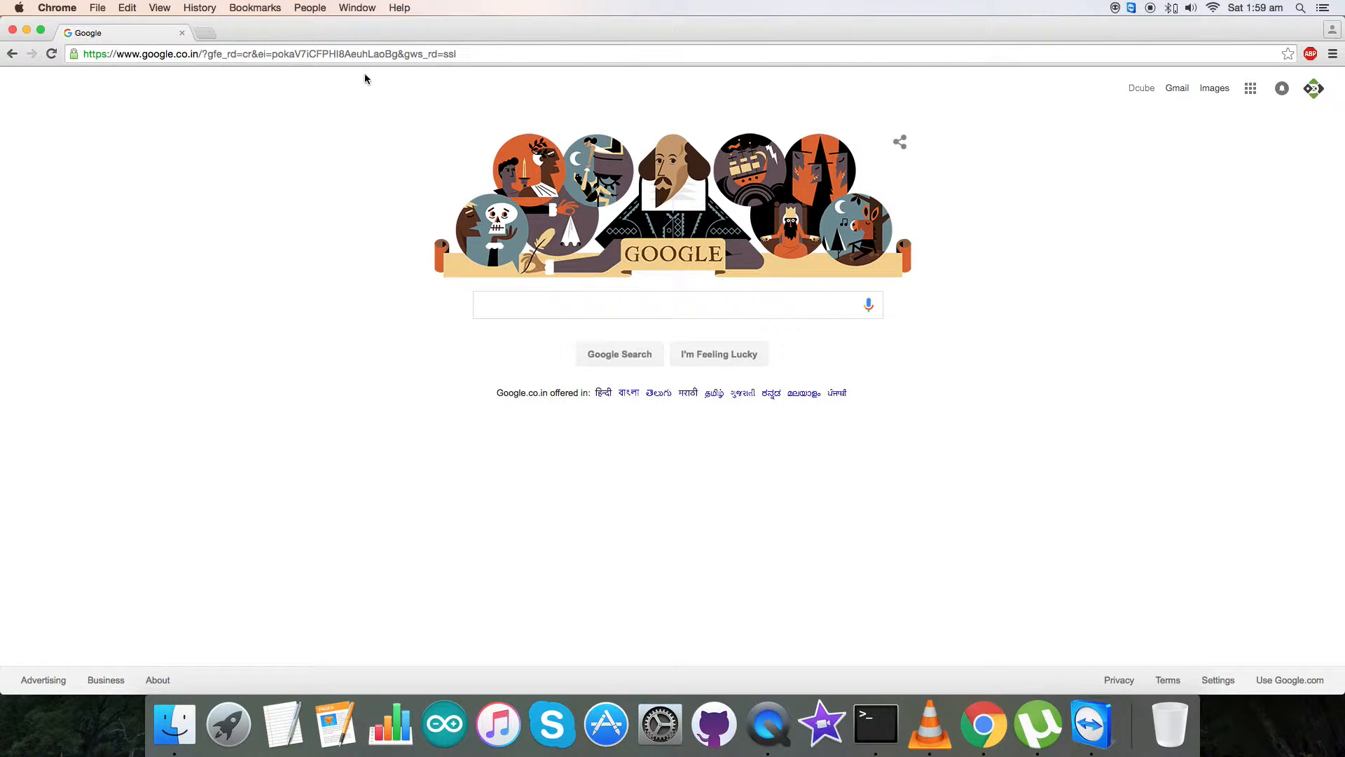
# - Go to github.com, ControlEverythingCommunity, and find and open the MPU-6000 repository
pyautogui.write('github.com')
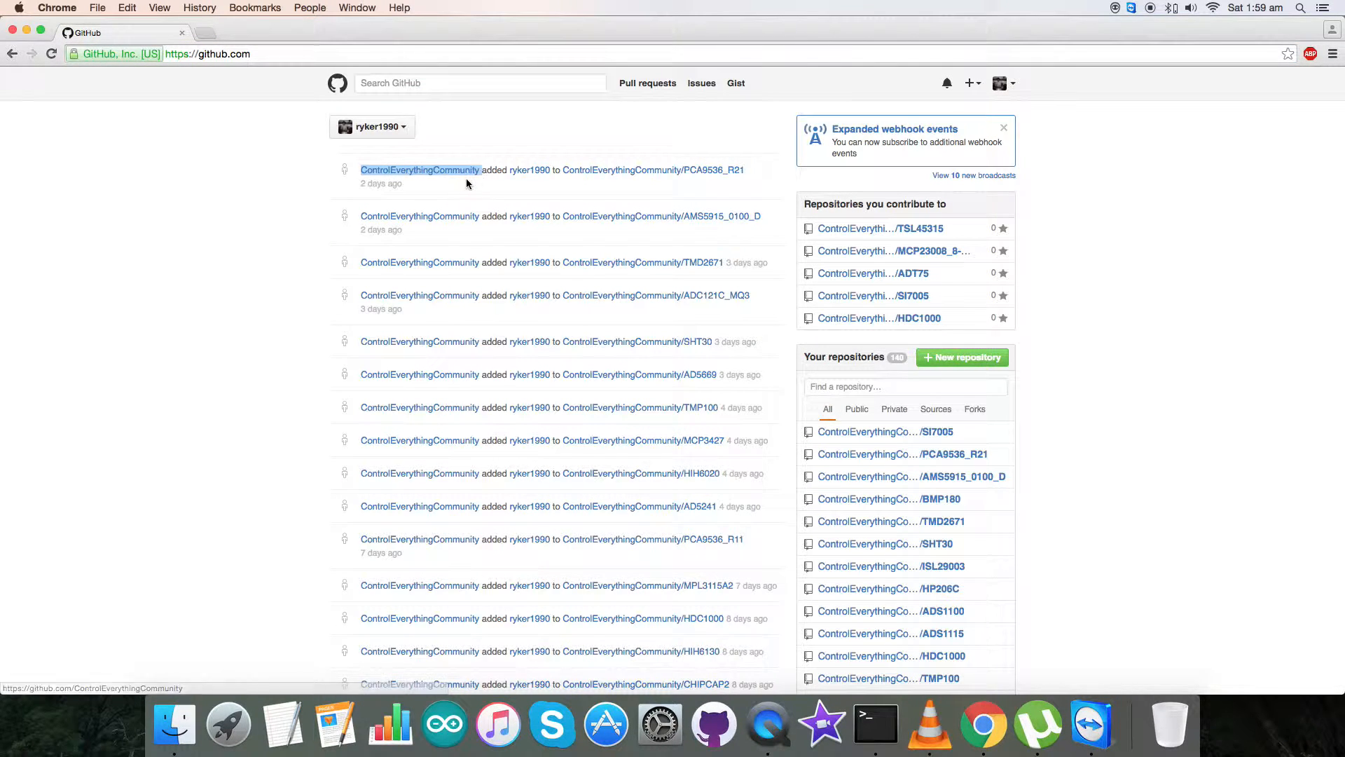
pyautogui.click(419, 169)
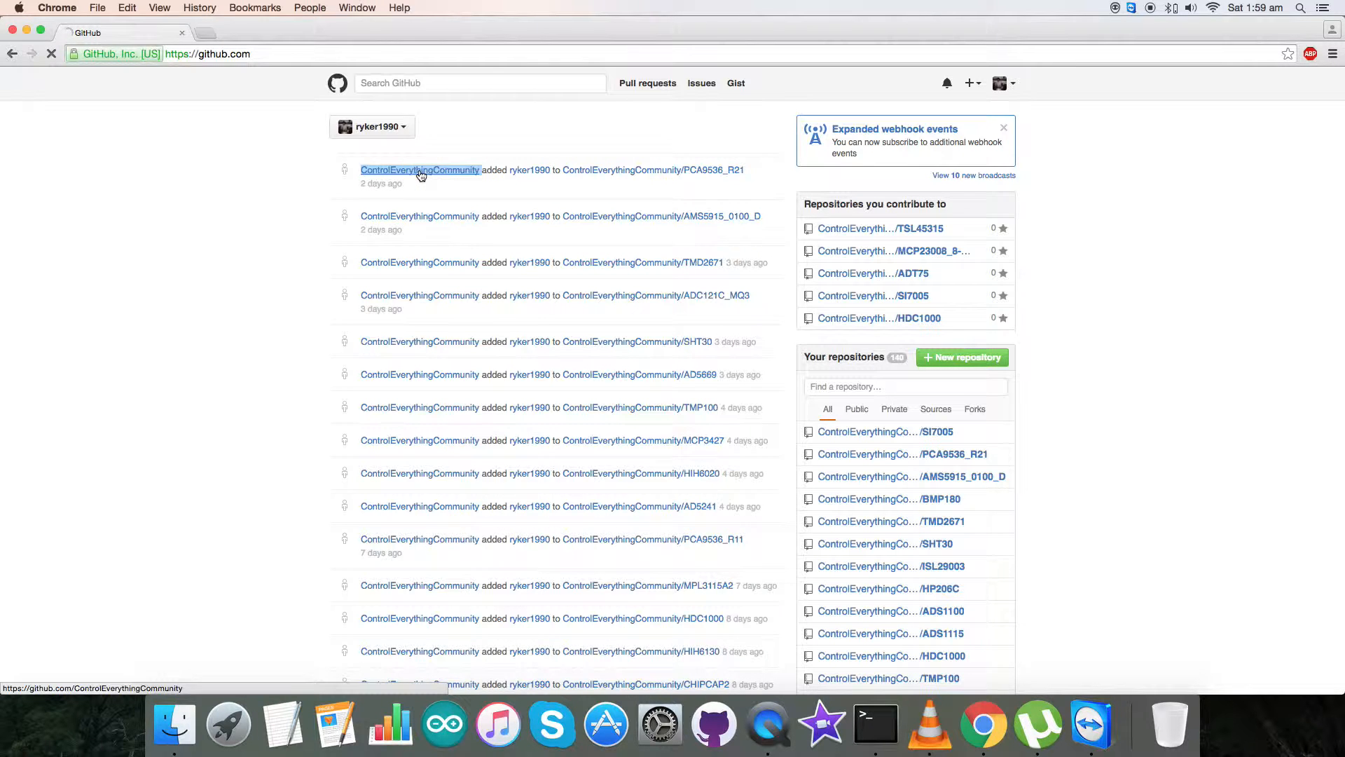
pyautogui.click(421, 169)
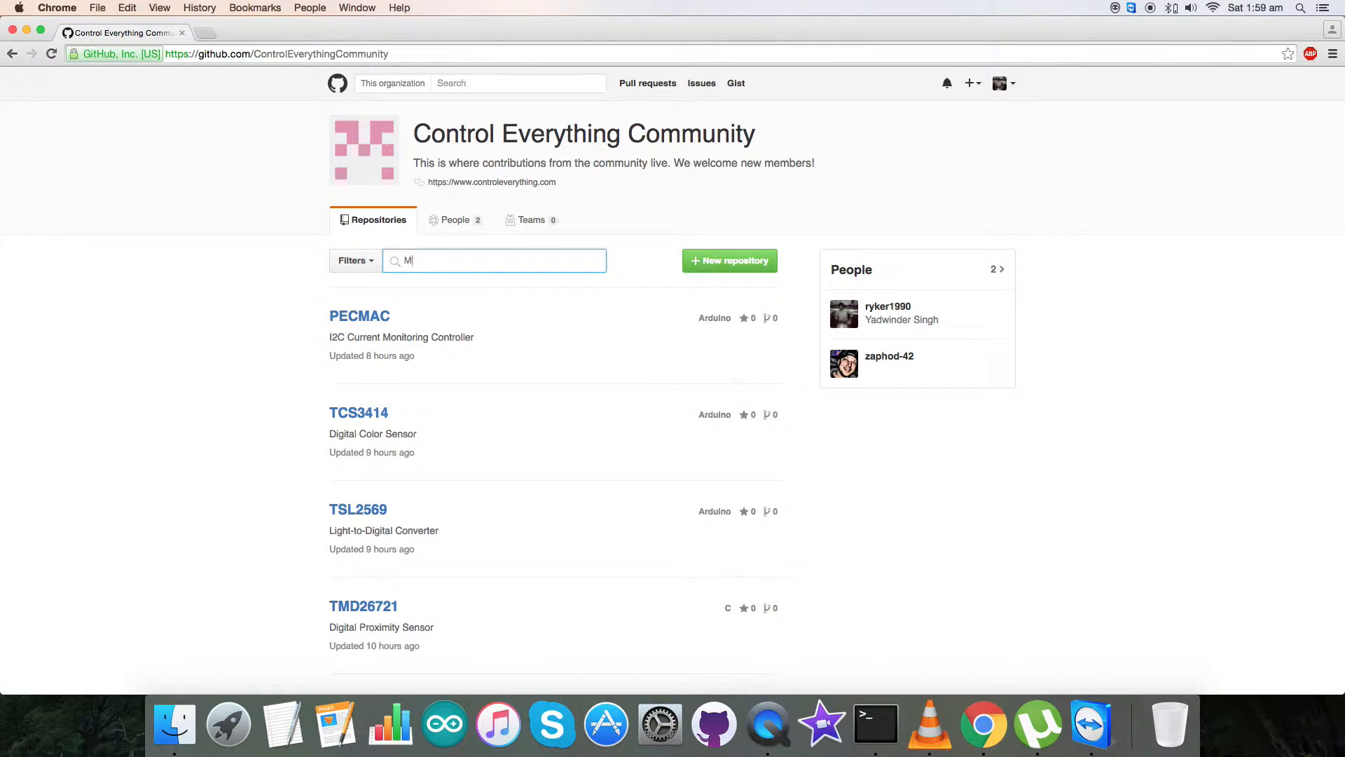
pyautogui.write('PU-6000')
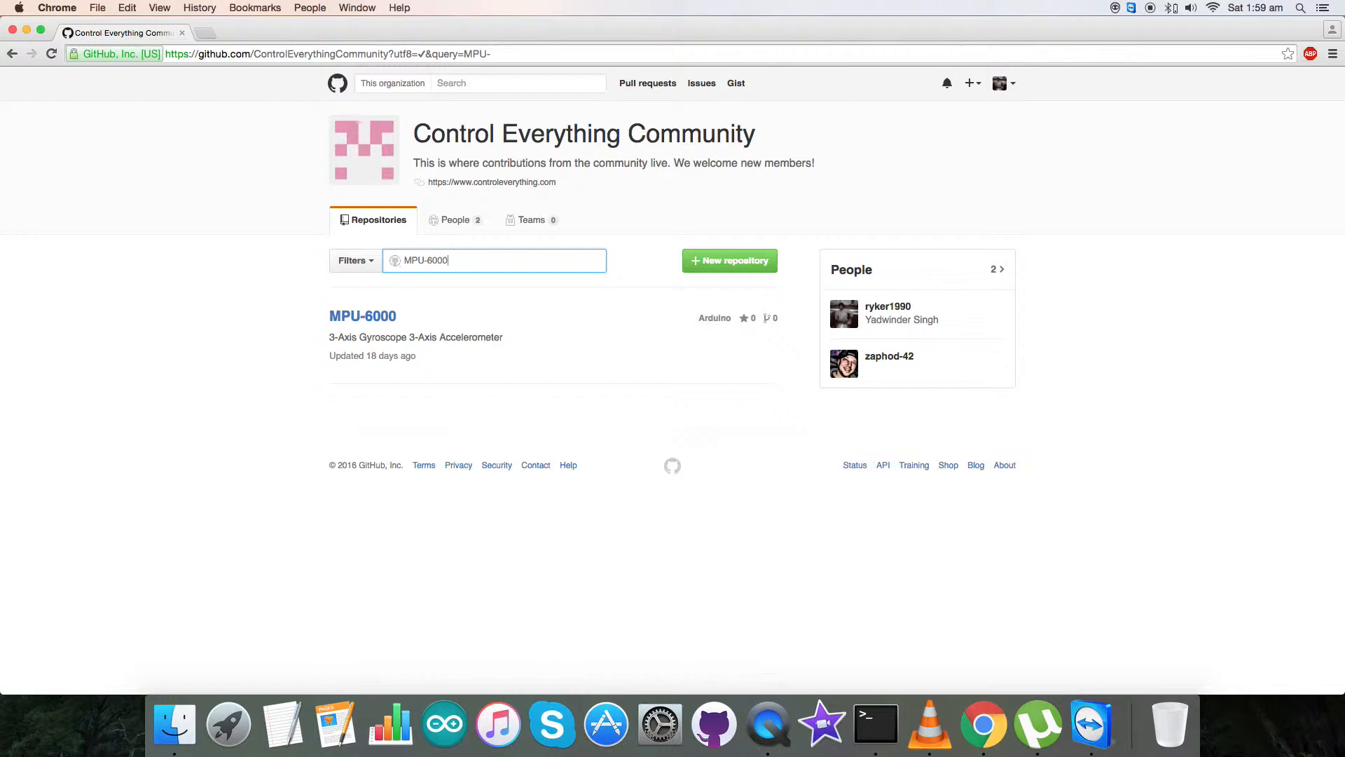
pyautogui.click(362, 315)
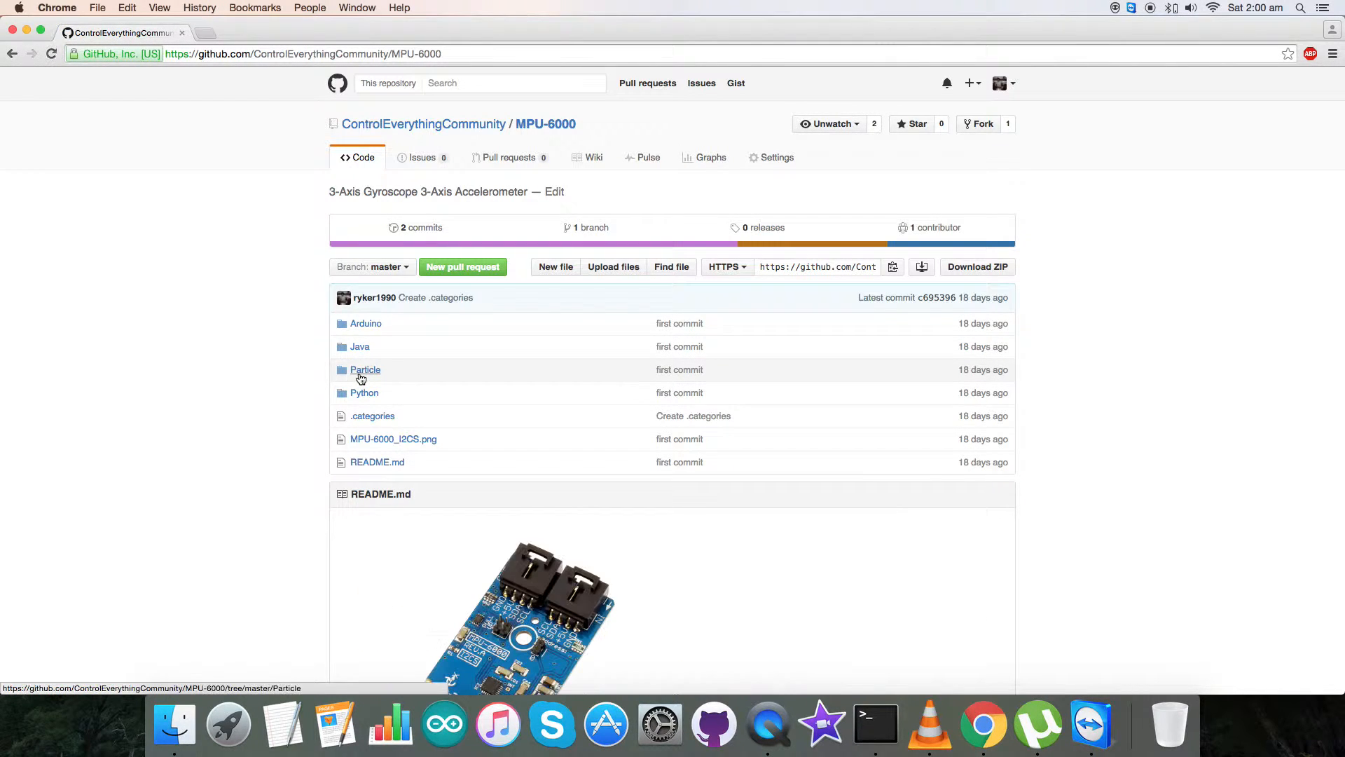
# - Read the README's Particle Photon steps on downloading, verifying and flashing the code
pyautogui.scroll(-3)
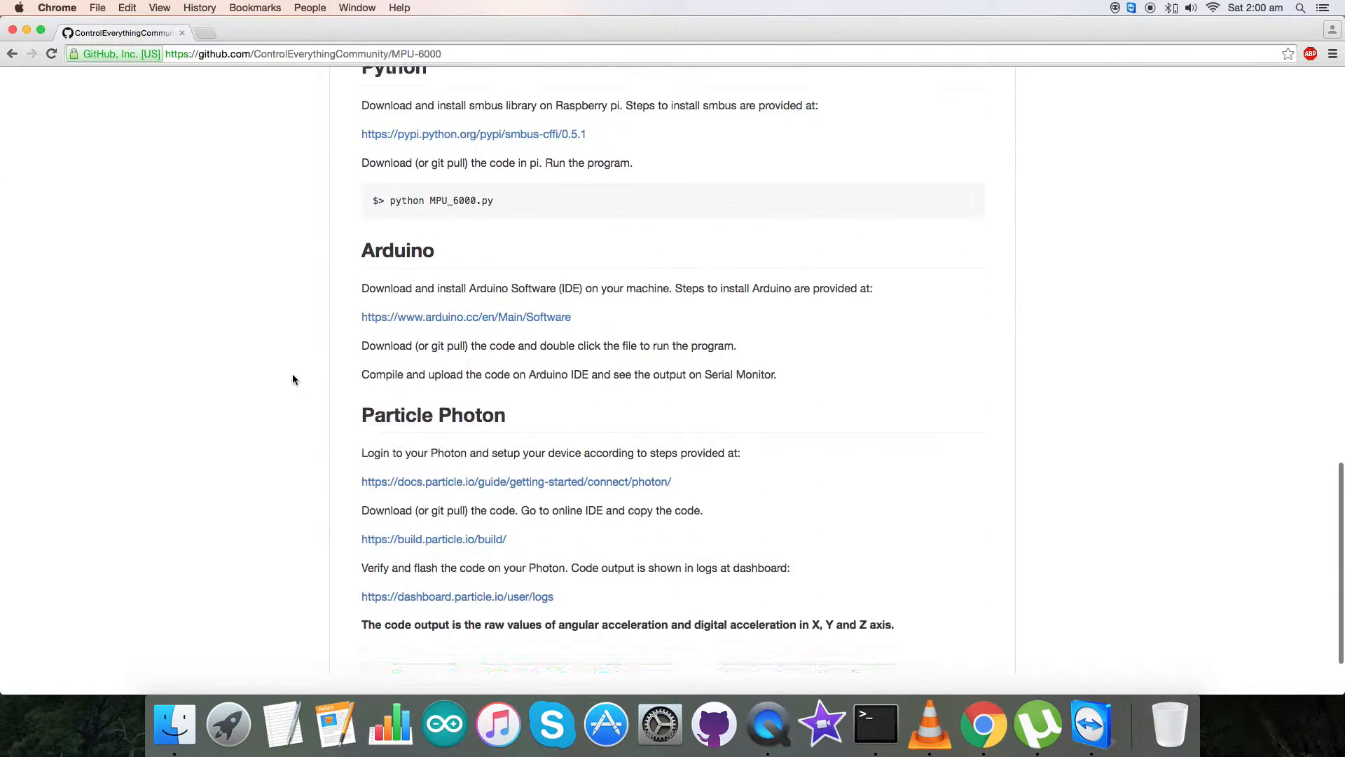
pyautogui.scroll(-3)
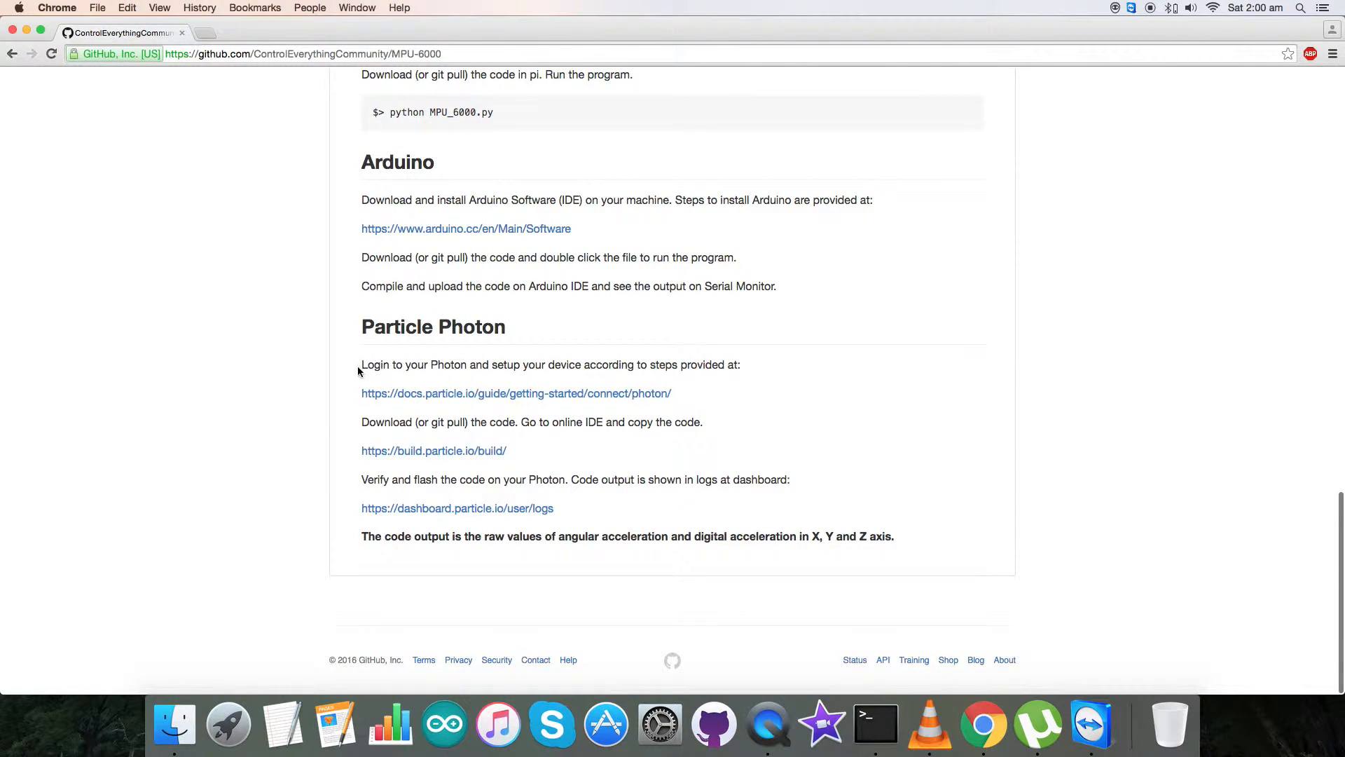
pyautogui.moveTo(361, 364); pyautogui.dragTo(739, 364)
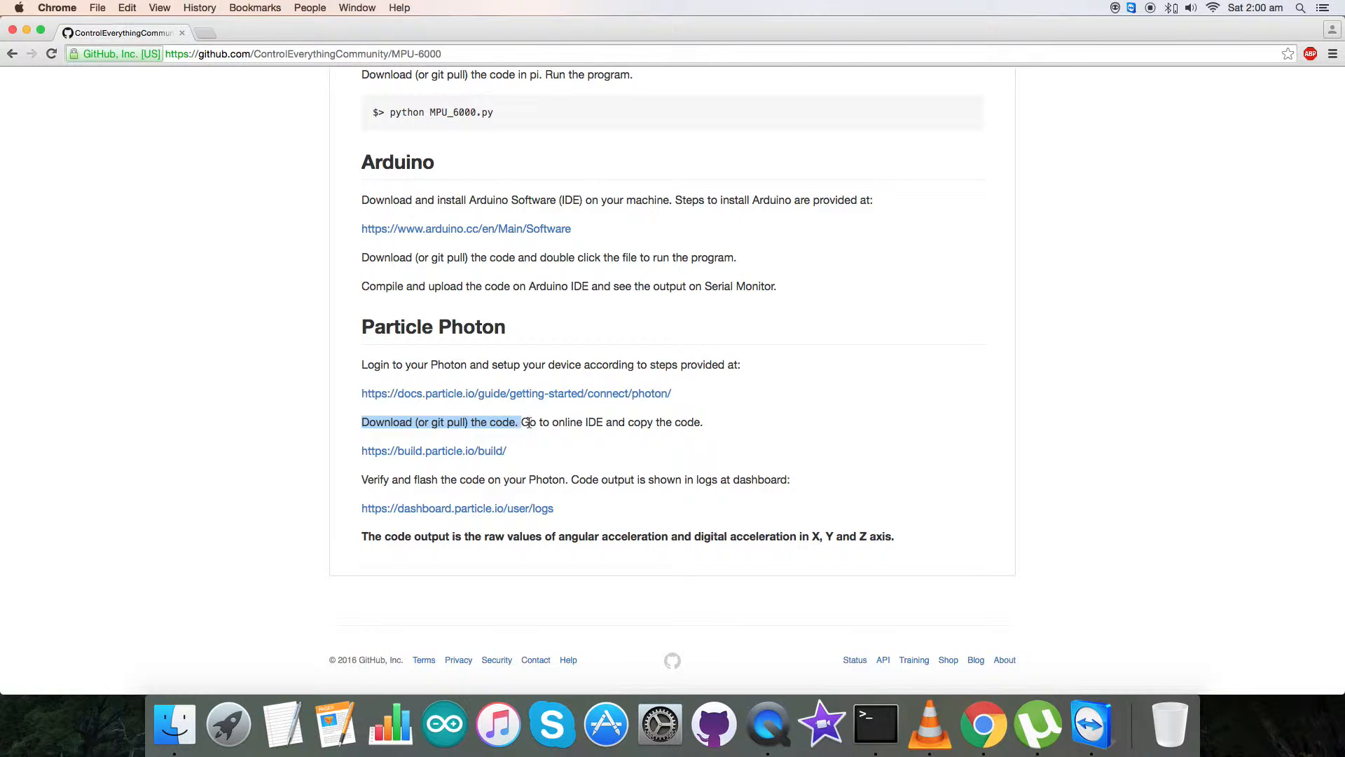
pyautogui.moveTo(521, 422); pyautogui.dragTo(705, 421)
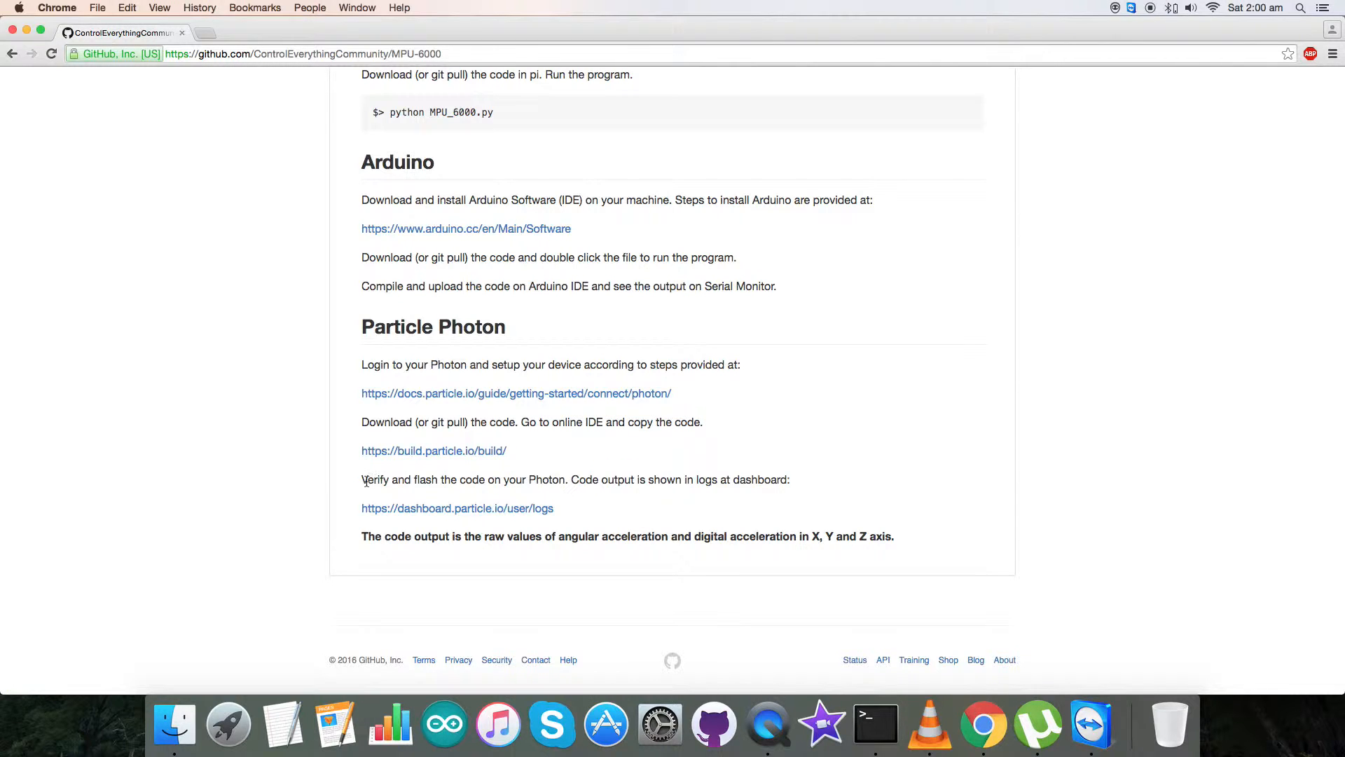
pyautogui.moveTo(362, 479); pyautogui.dragTo(472, 479)
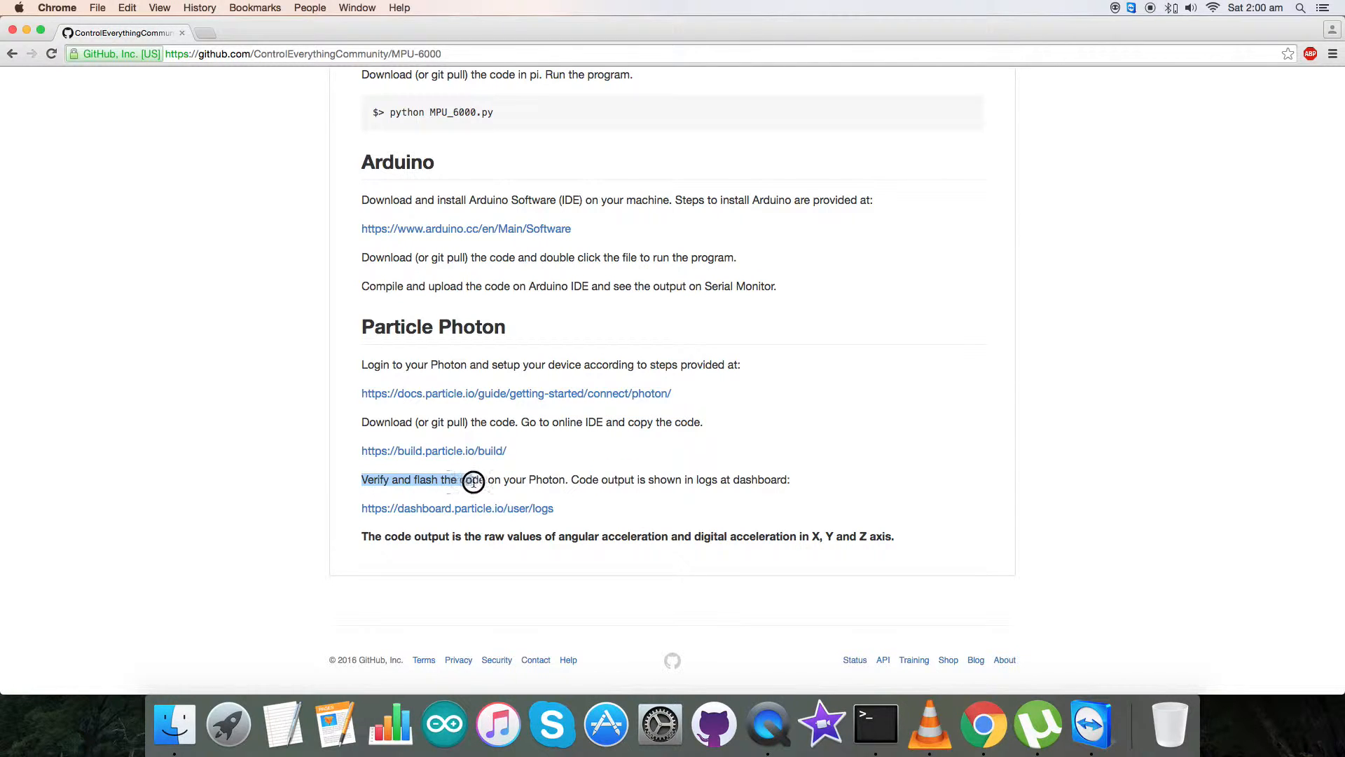
pyautogui.moveTo(472, 479); pyautogui.dragTo(567, 479)
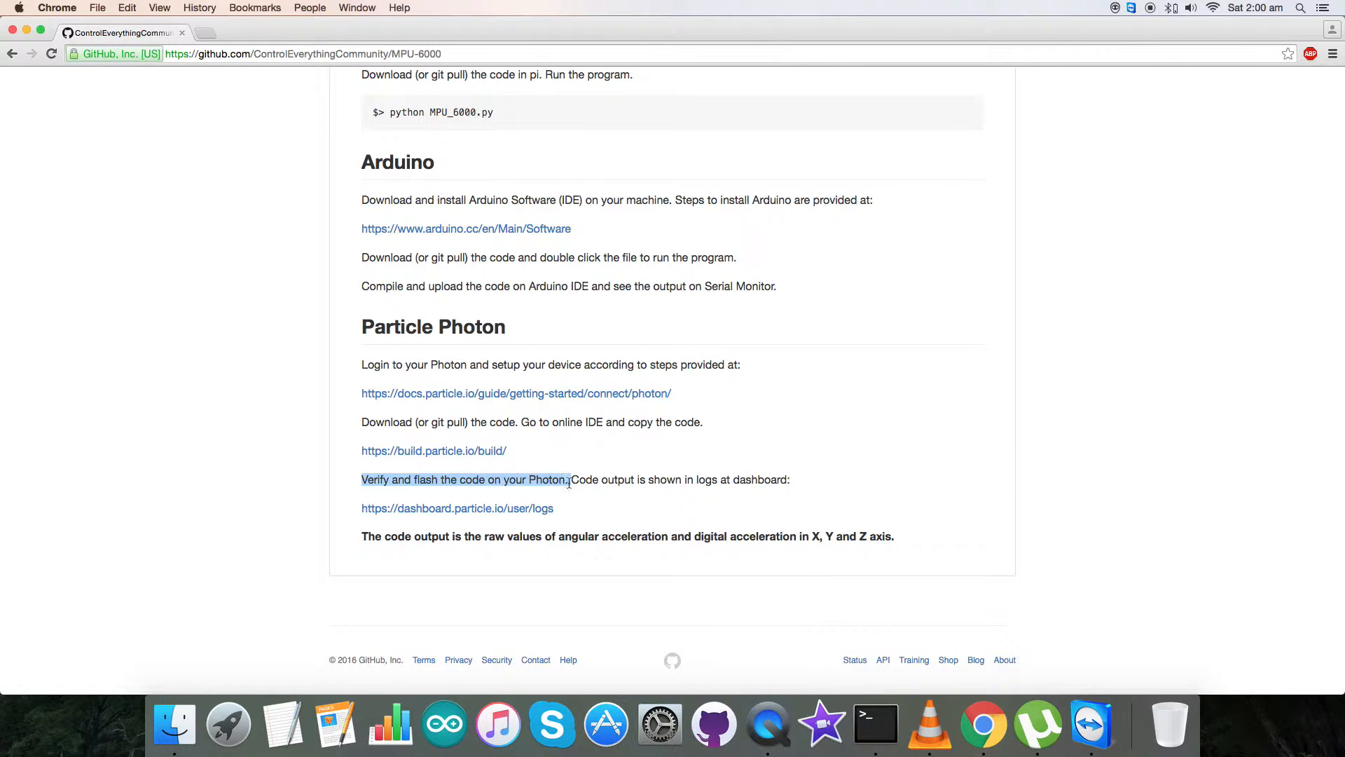
pyautogui.click(456, 507)
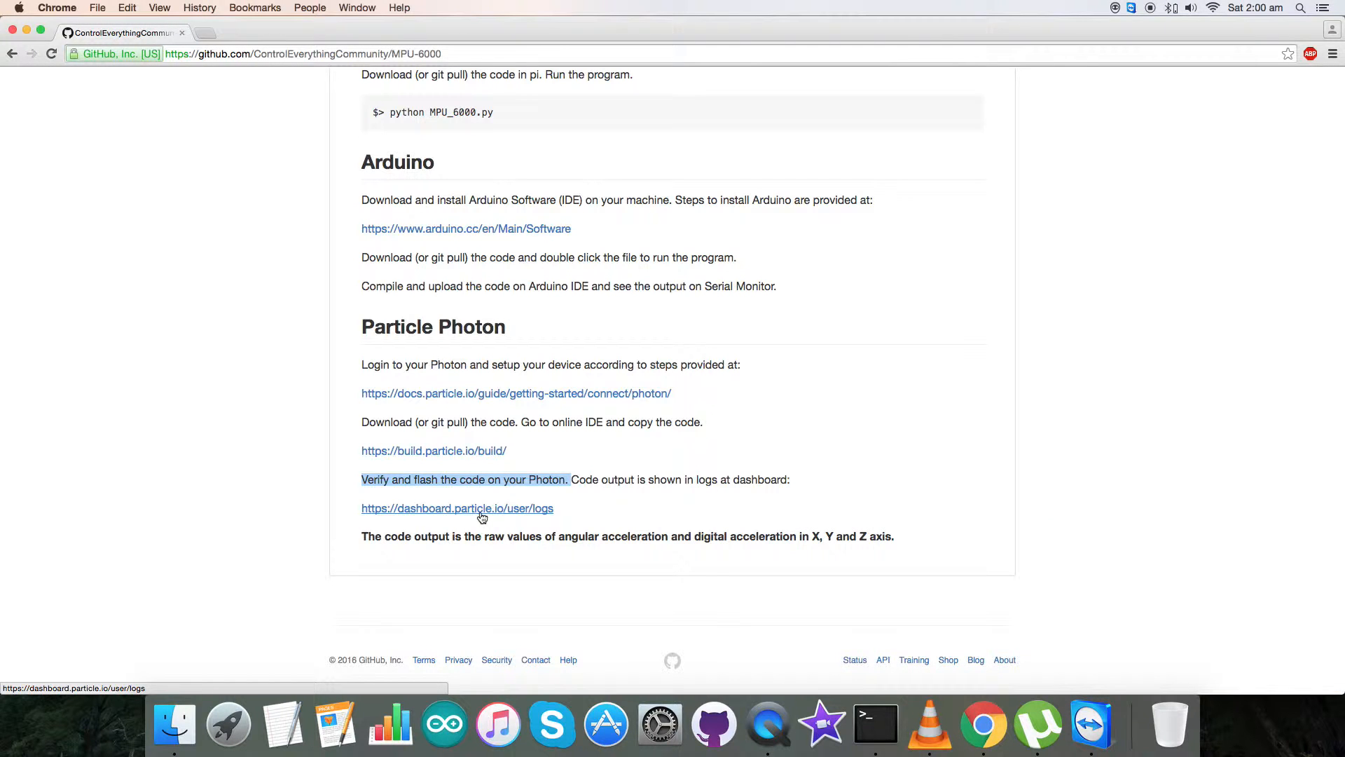
pyautogui.moveTo(272, 388)
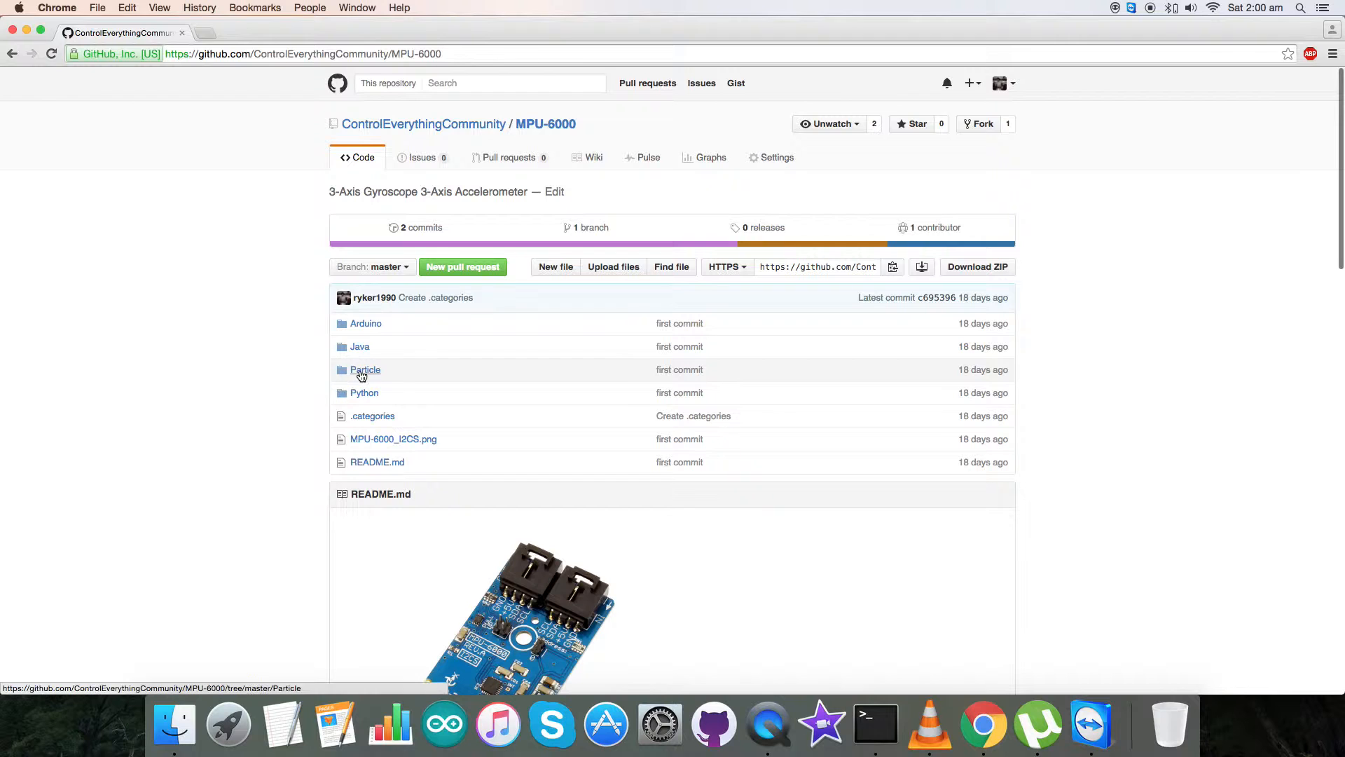
pyautogui.click(364, 370)
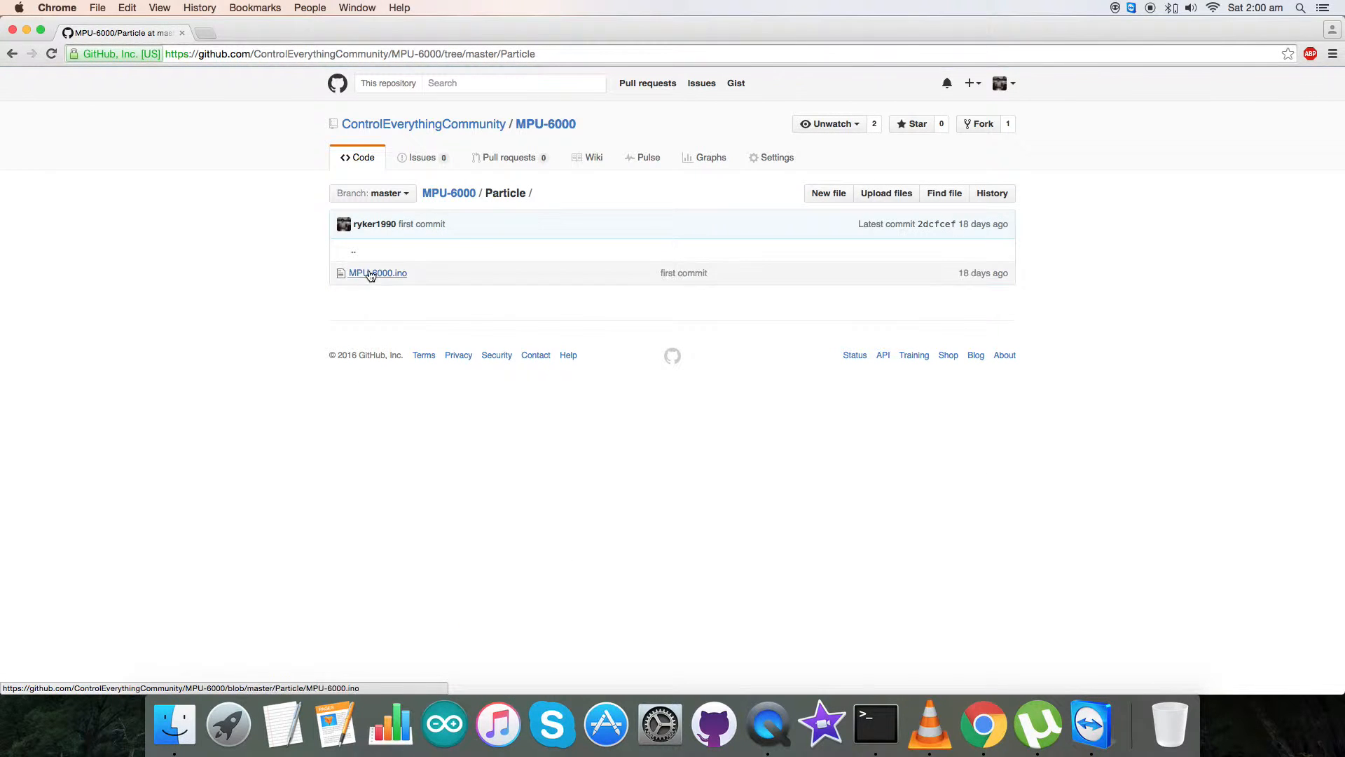
pyautogui.click(376, 273)
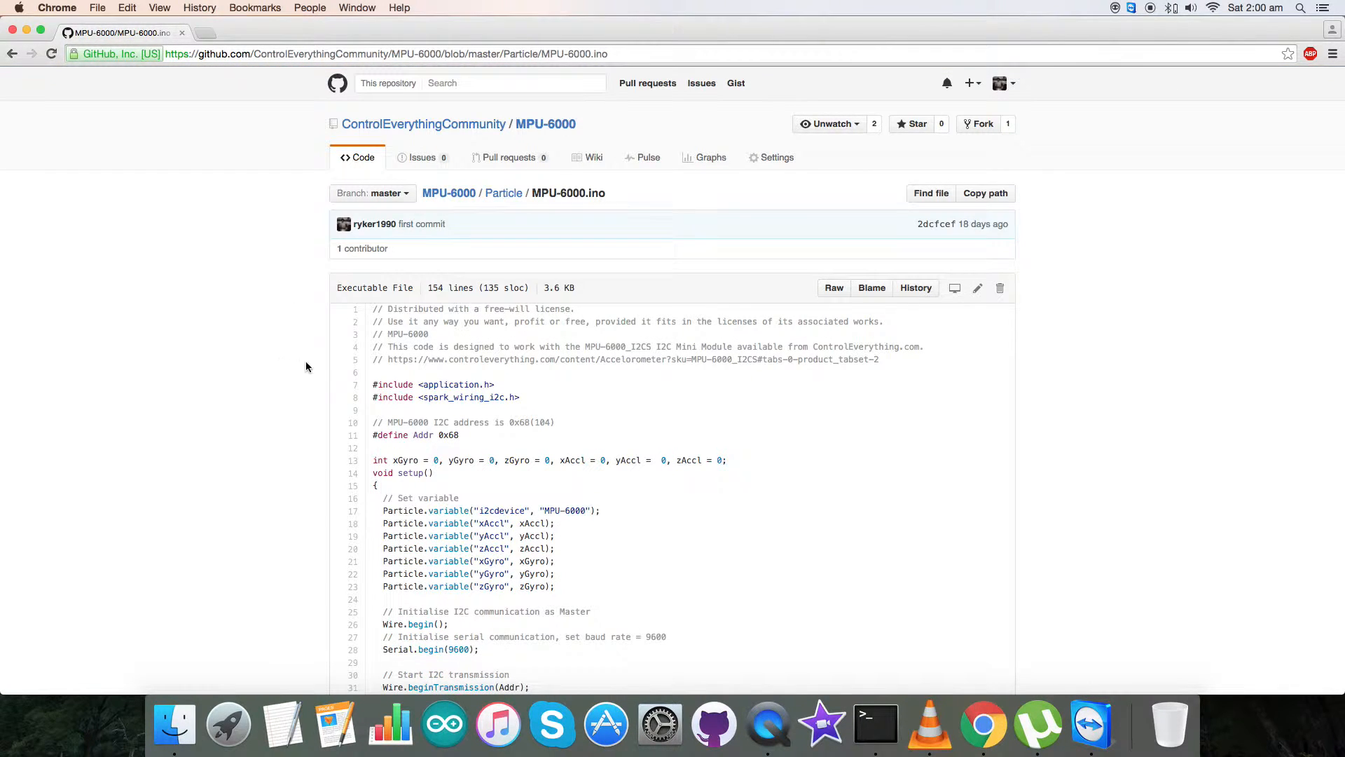
pyautogui.moveTo(371, 383)
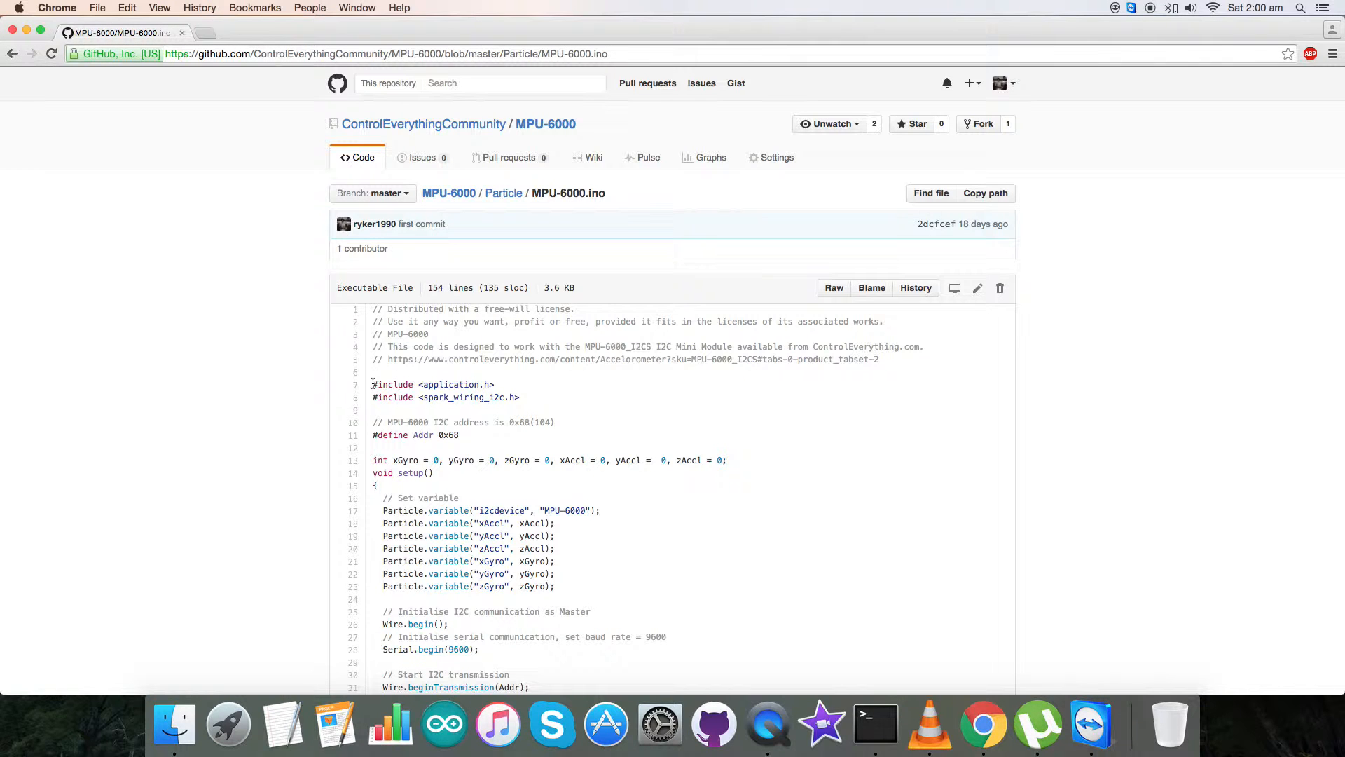
pyautogui.moveTo(372, 383); pyautogui.dragTo(521, 396)
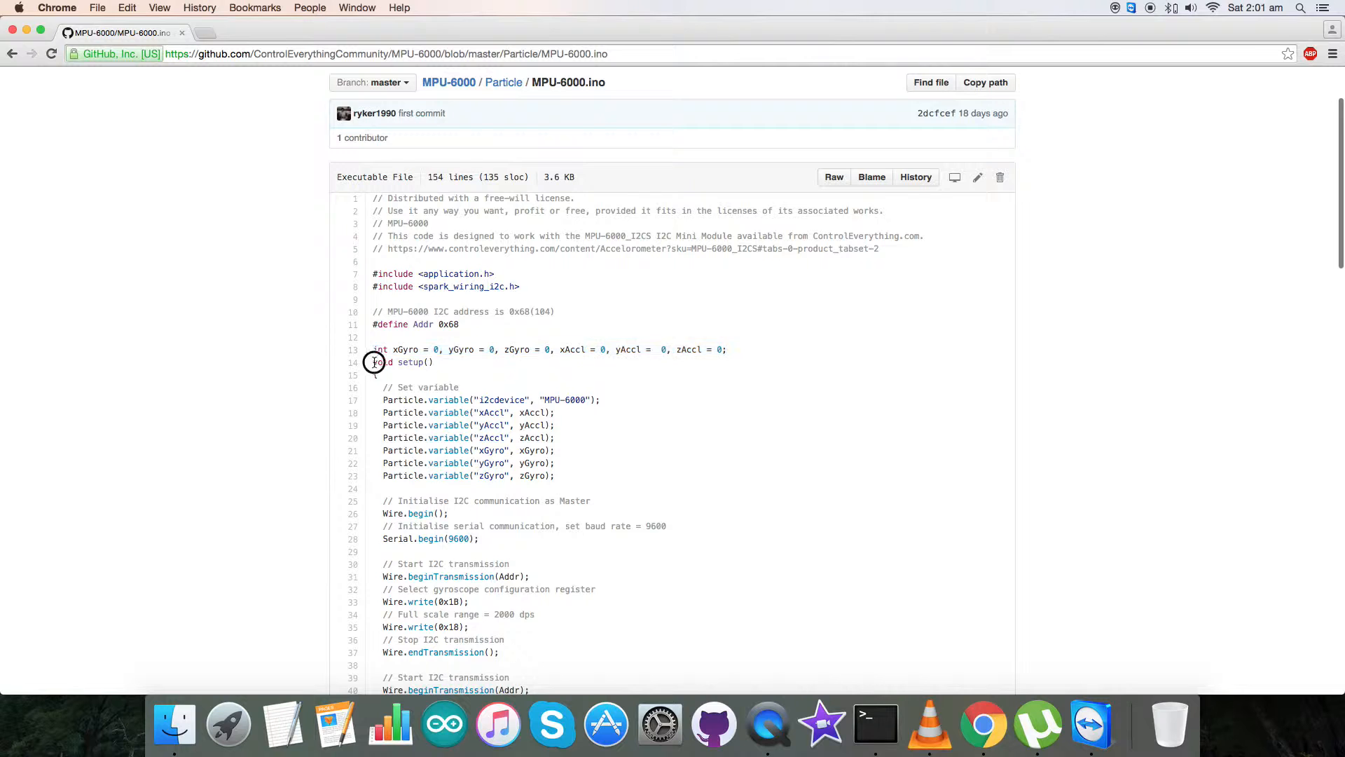
pyautogui.scroll(-3)
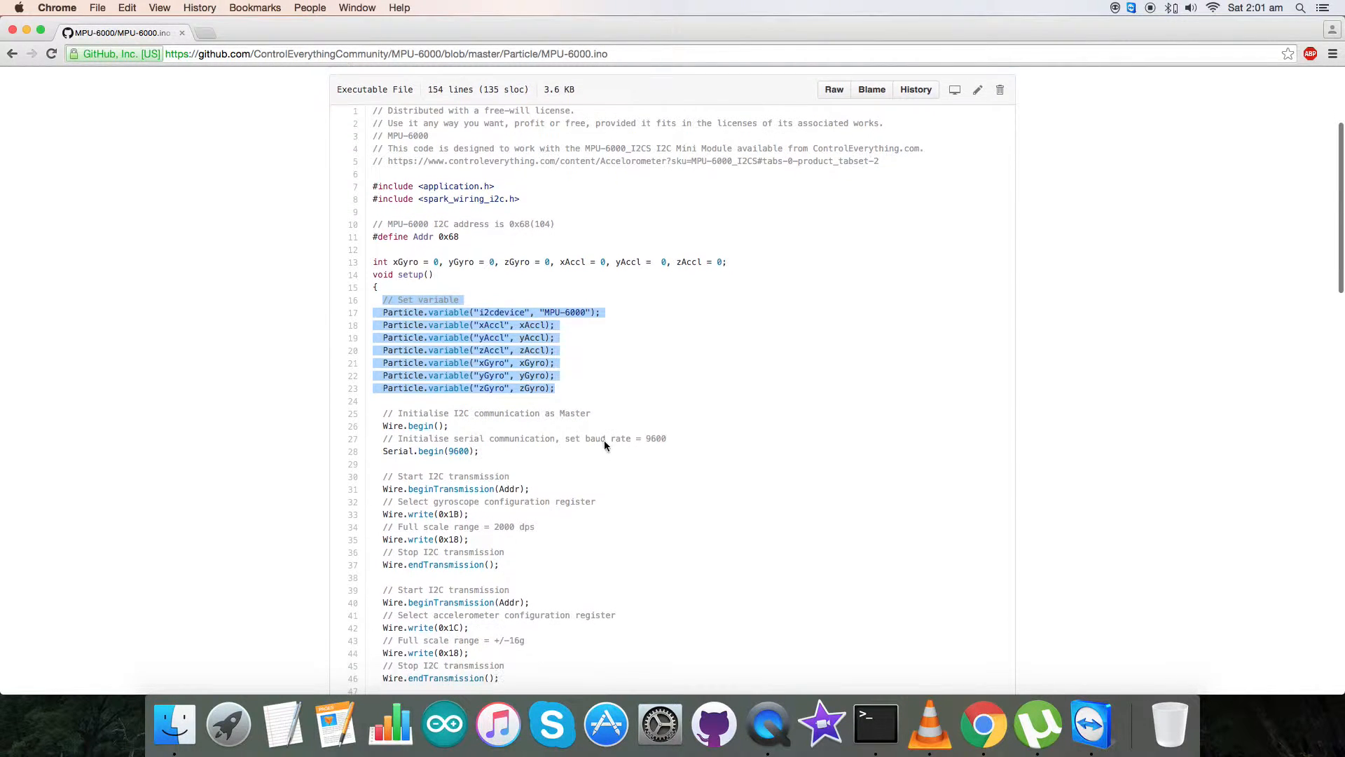
pyautogui.scroll(-3)
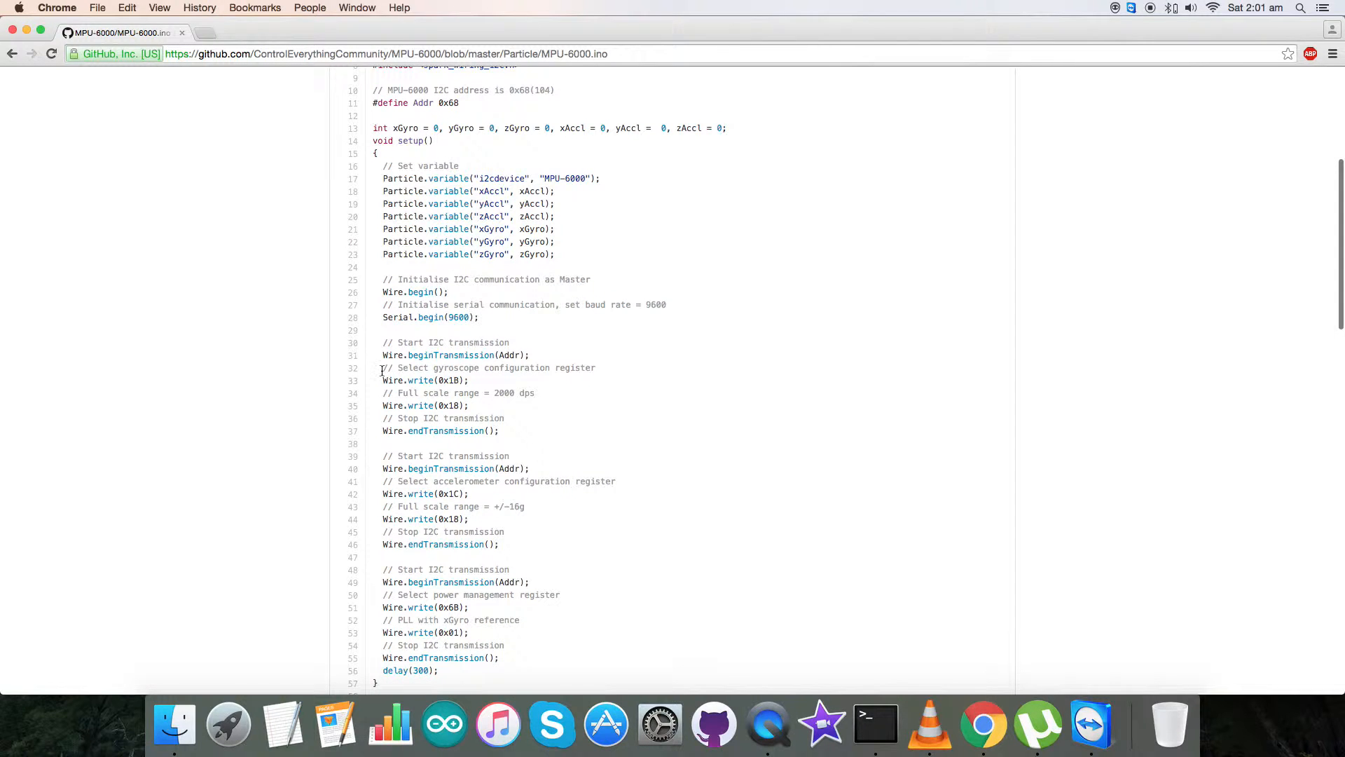
pyautogui.doubleClick(489, 367)
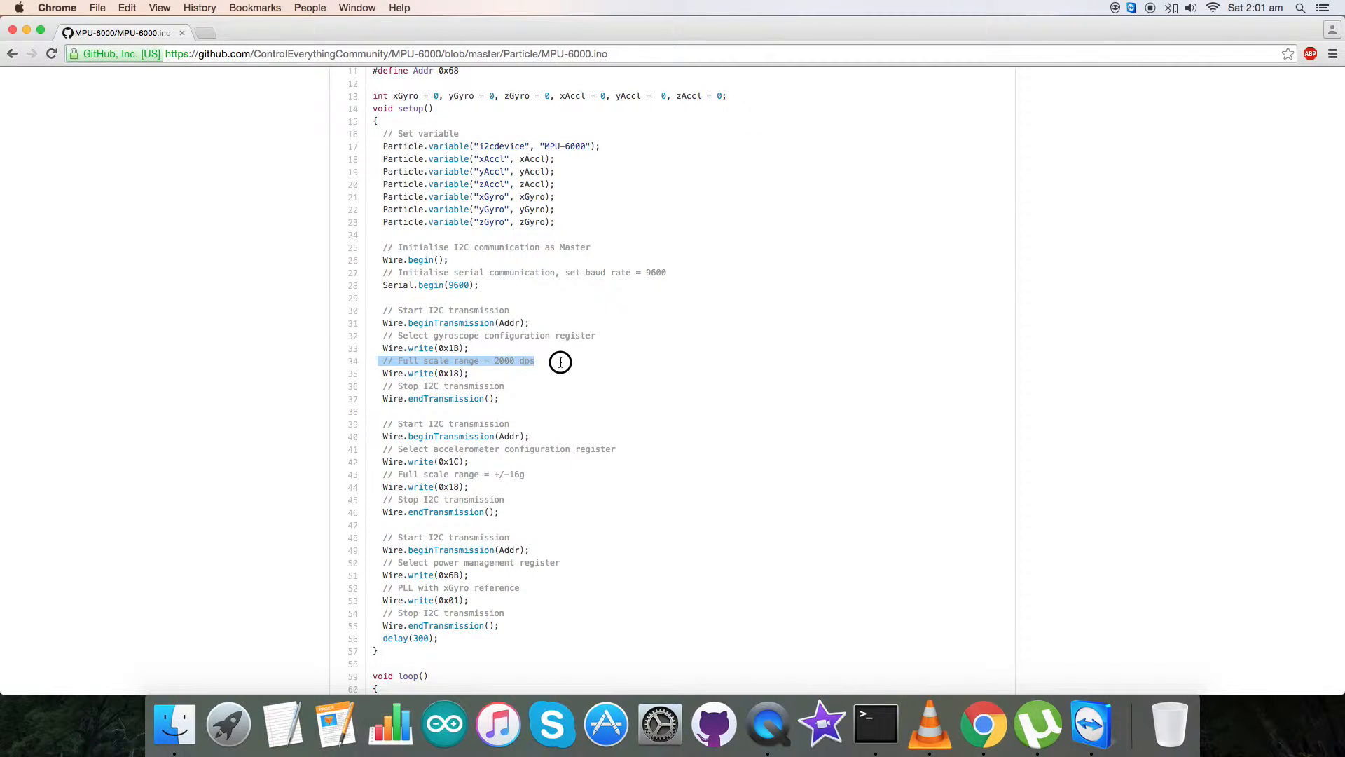
pyautogui.moveTo(557, 367)
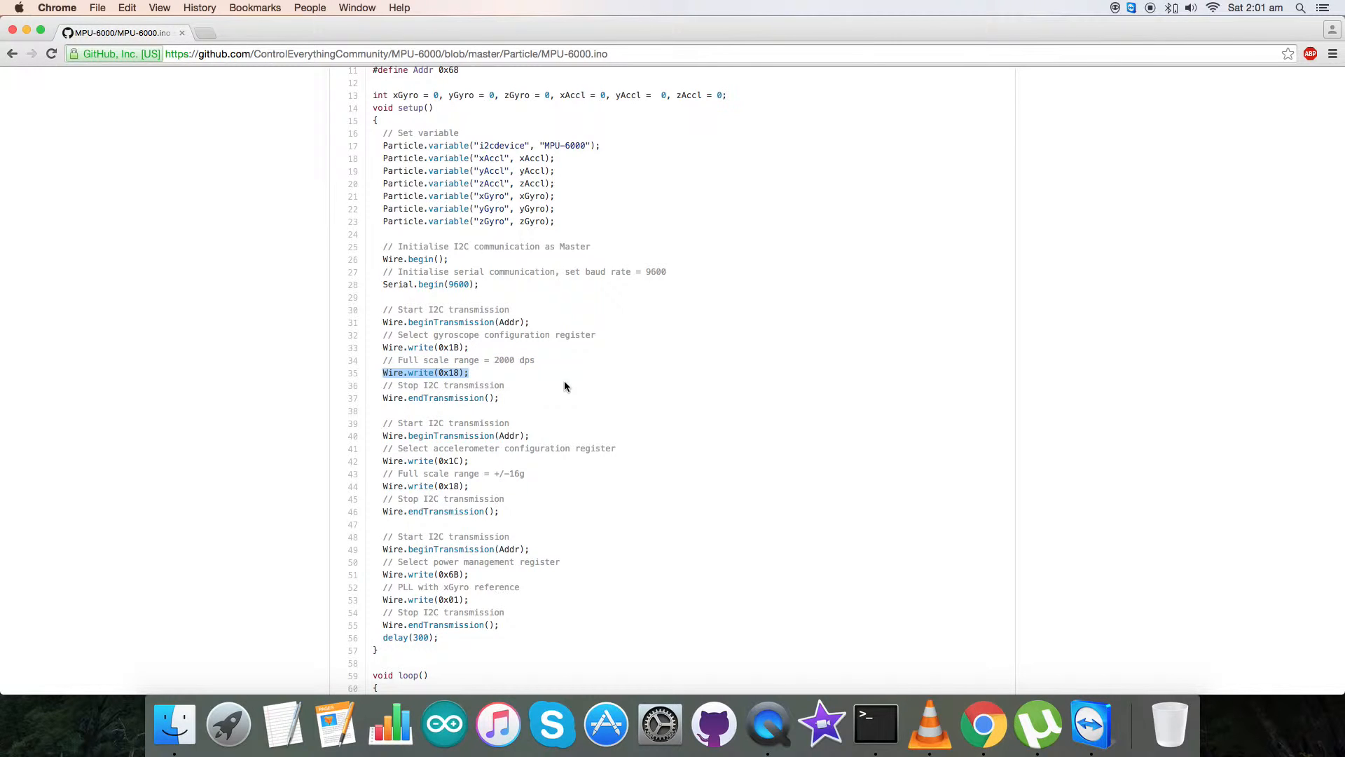
pyautogui.scroll(-3)
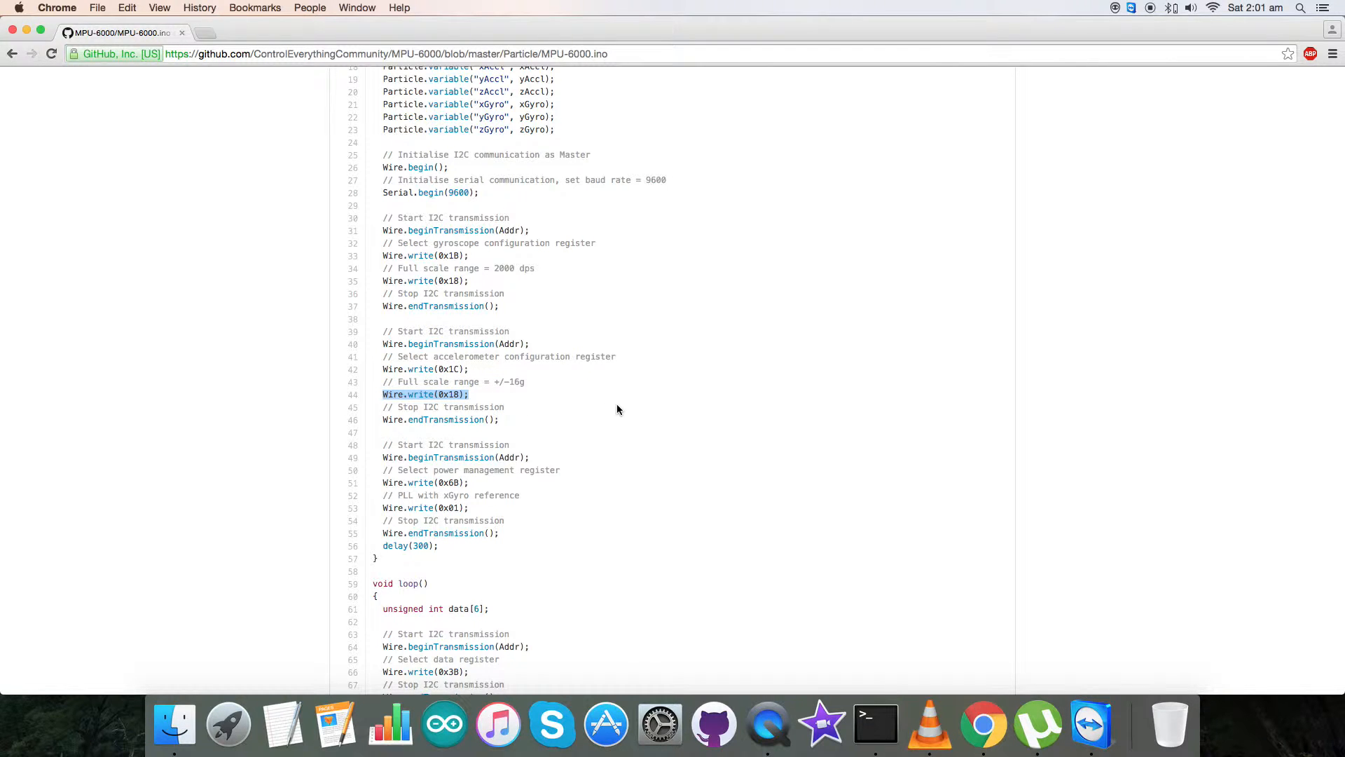
pyautogui.scroll(-3)
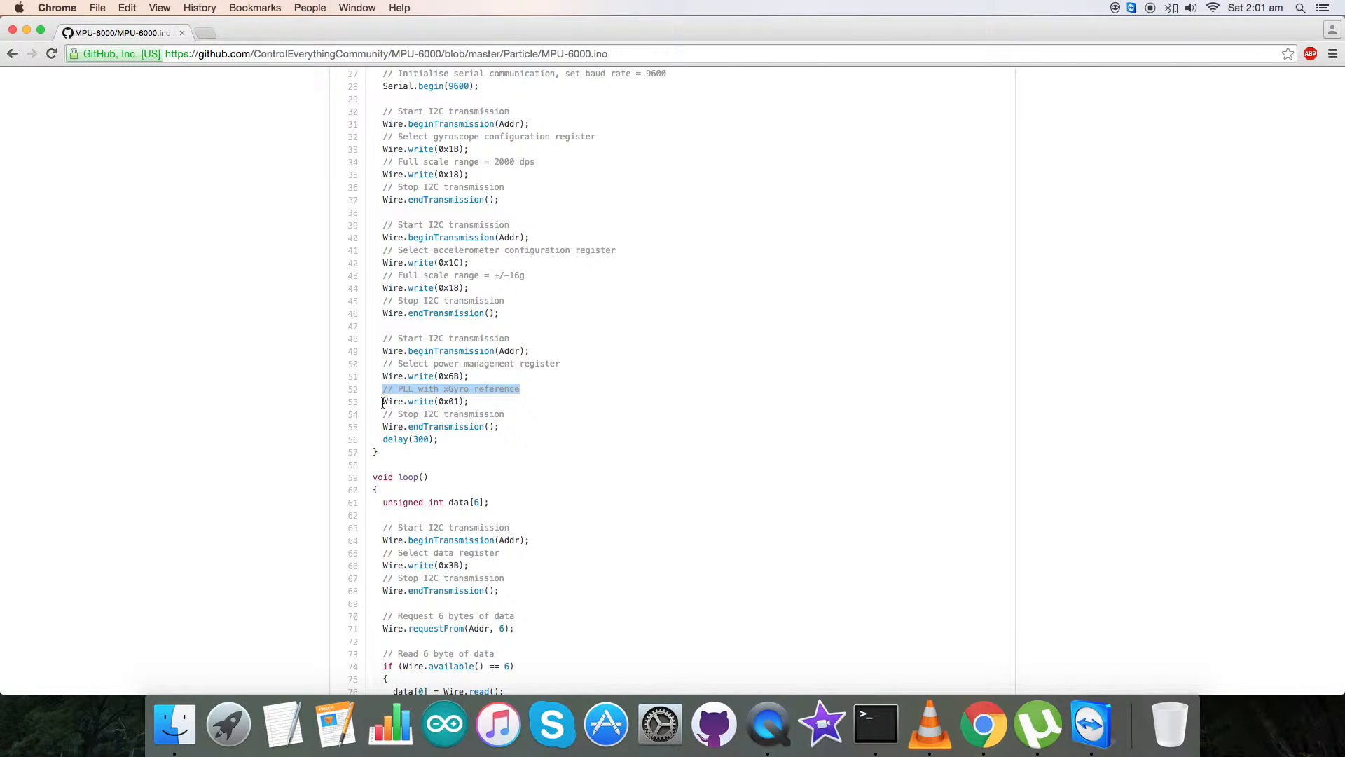
pyautogui.scroll(-3)
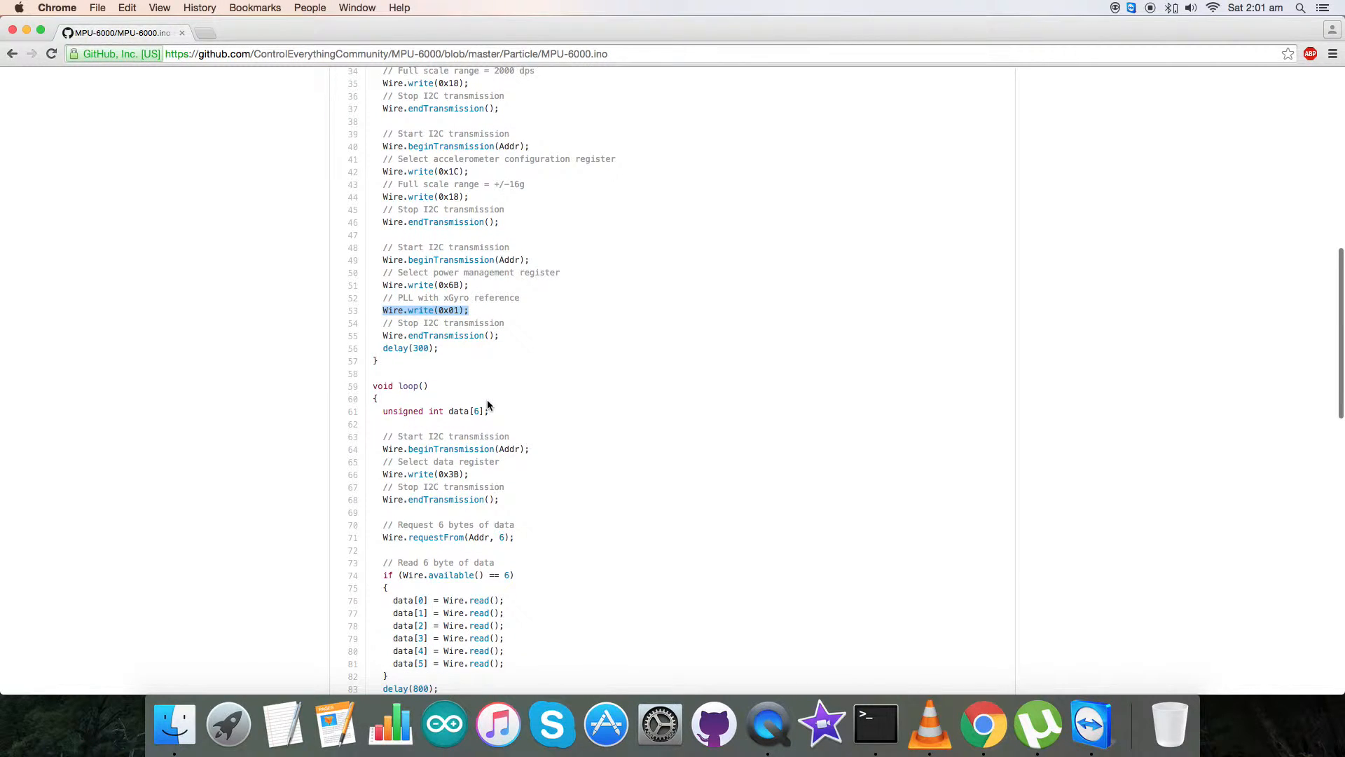
pyautogui.scroll(-3)
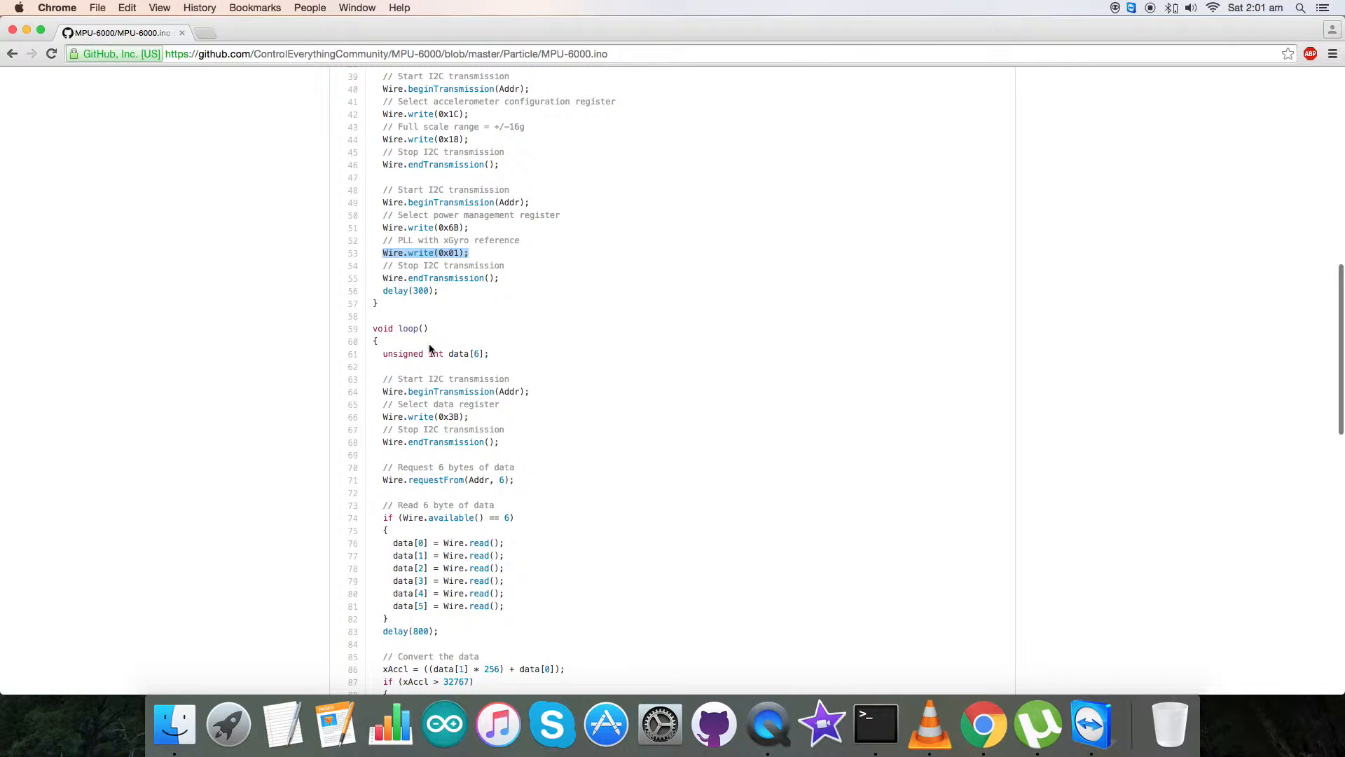
pyautogui.scroll(-3)
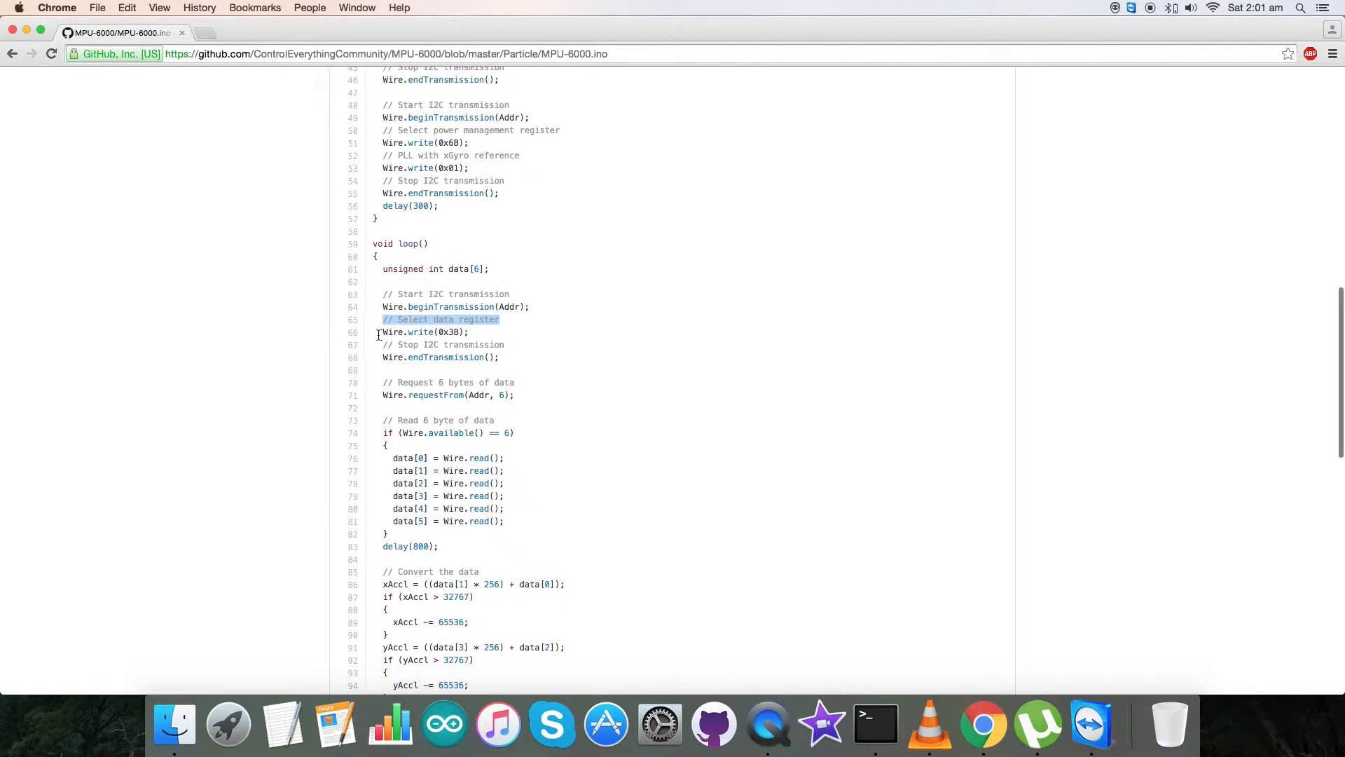
pyautogui.scroll(-3)
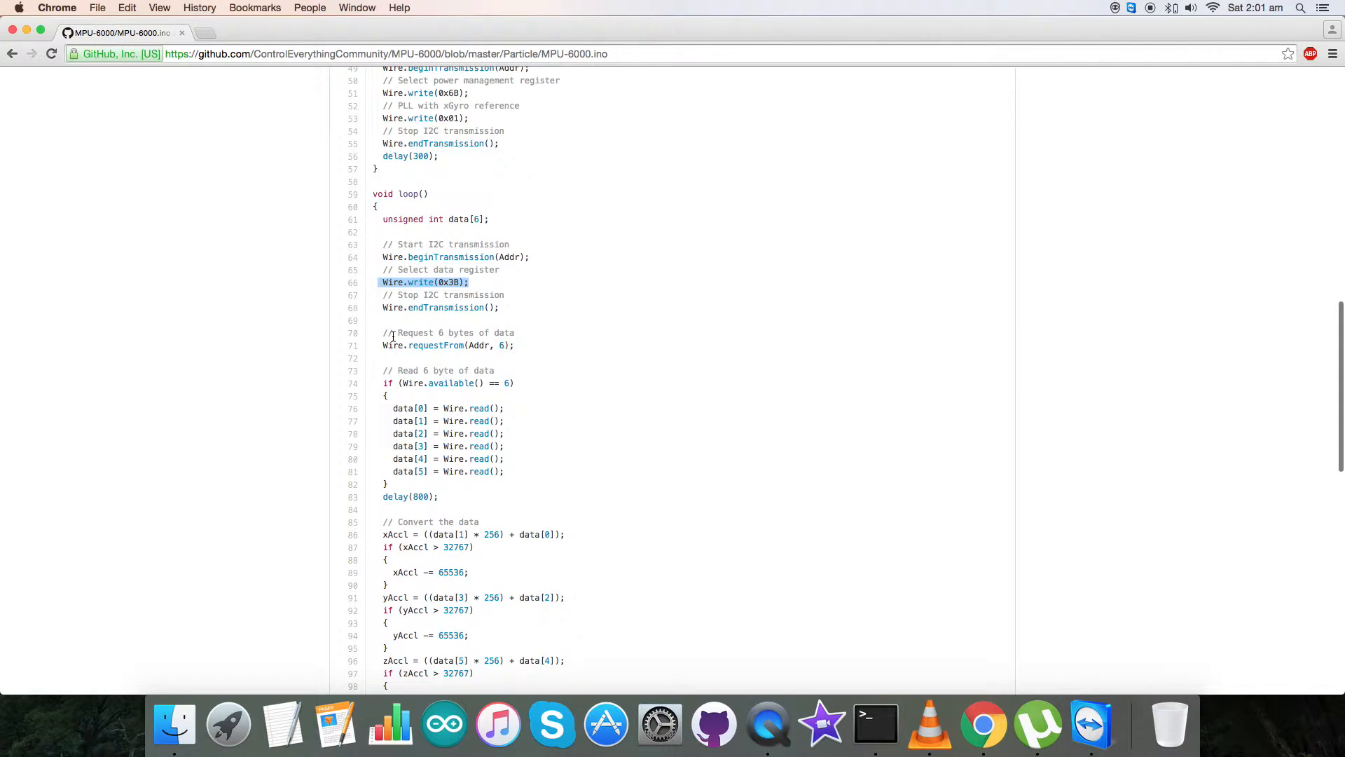
pyautogui.moveTo(382, 282); pyautogui.dragTo(388, 484)
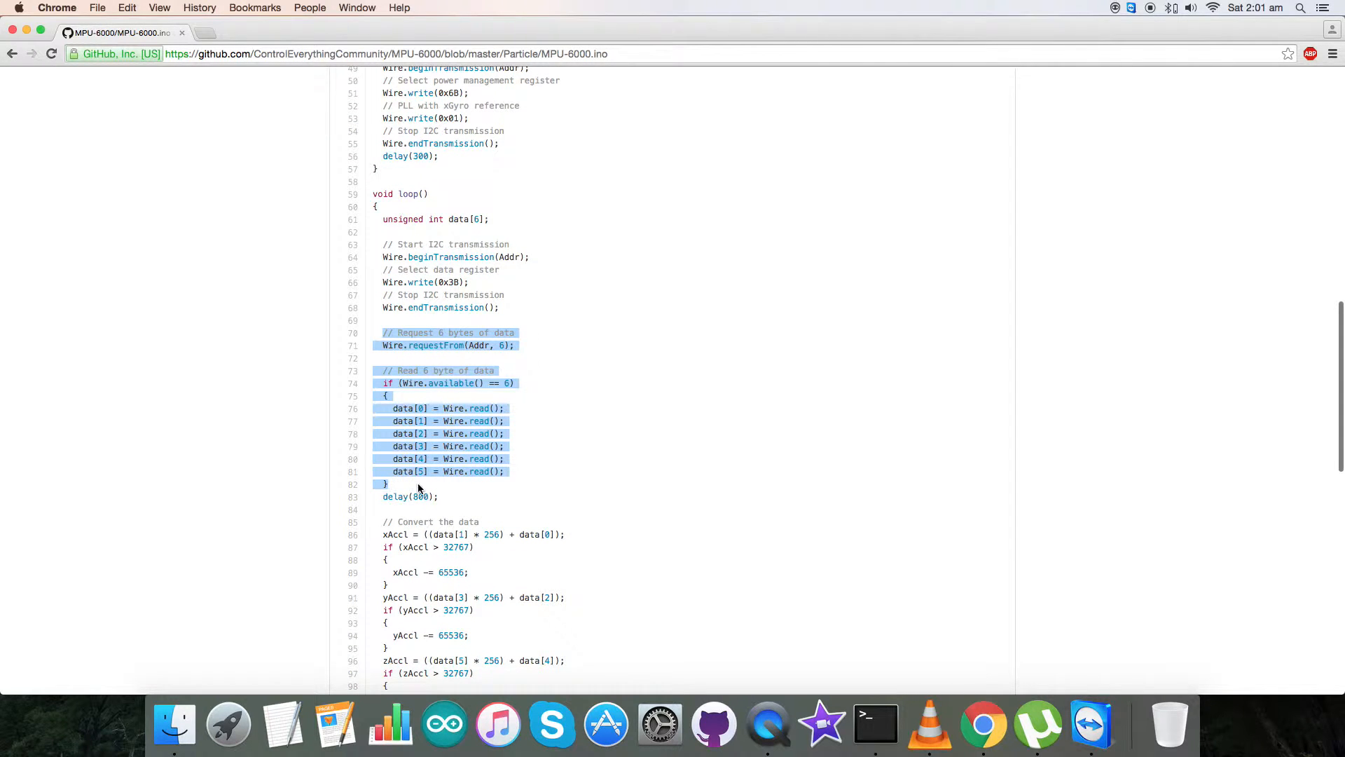
pyautogui.scroll(-3)
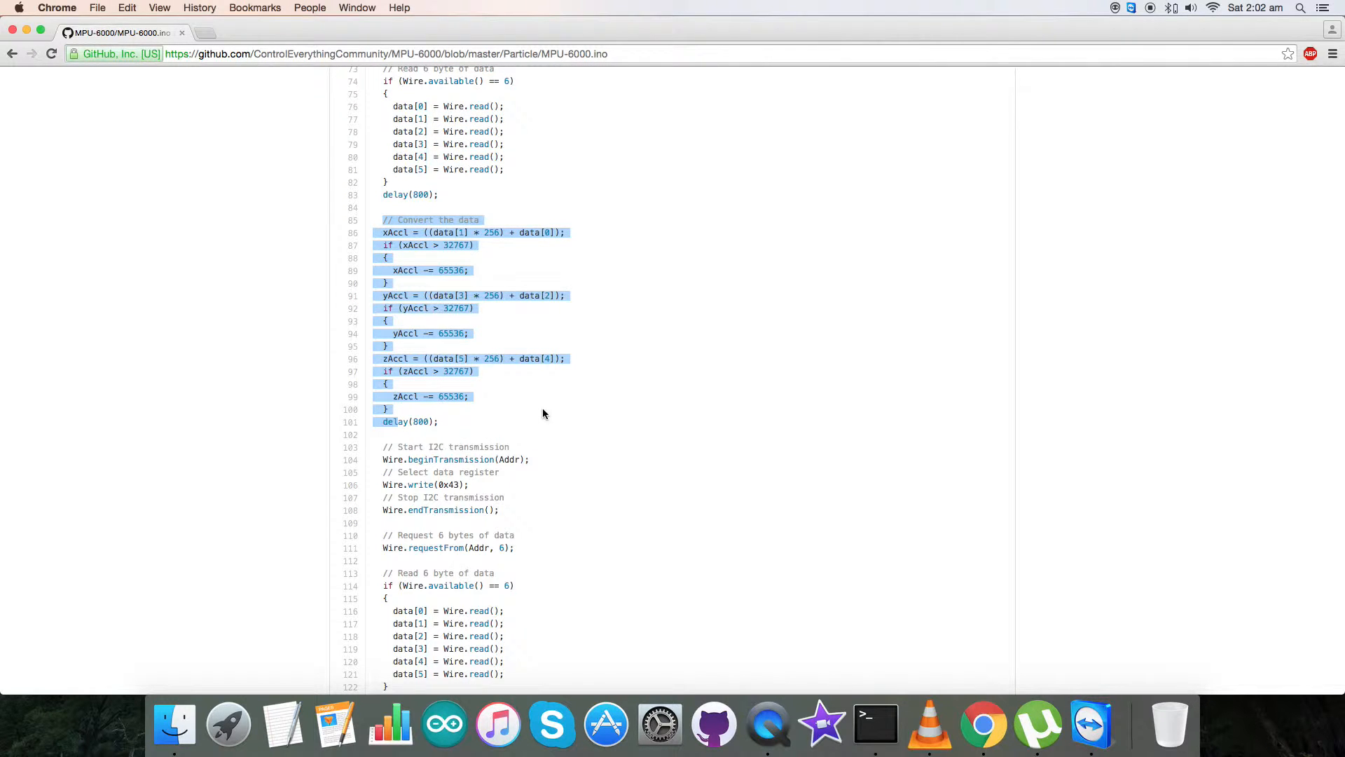
pyautogui.click(517, 411)
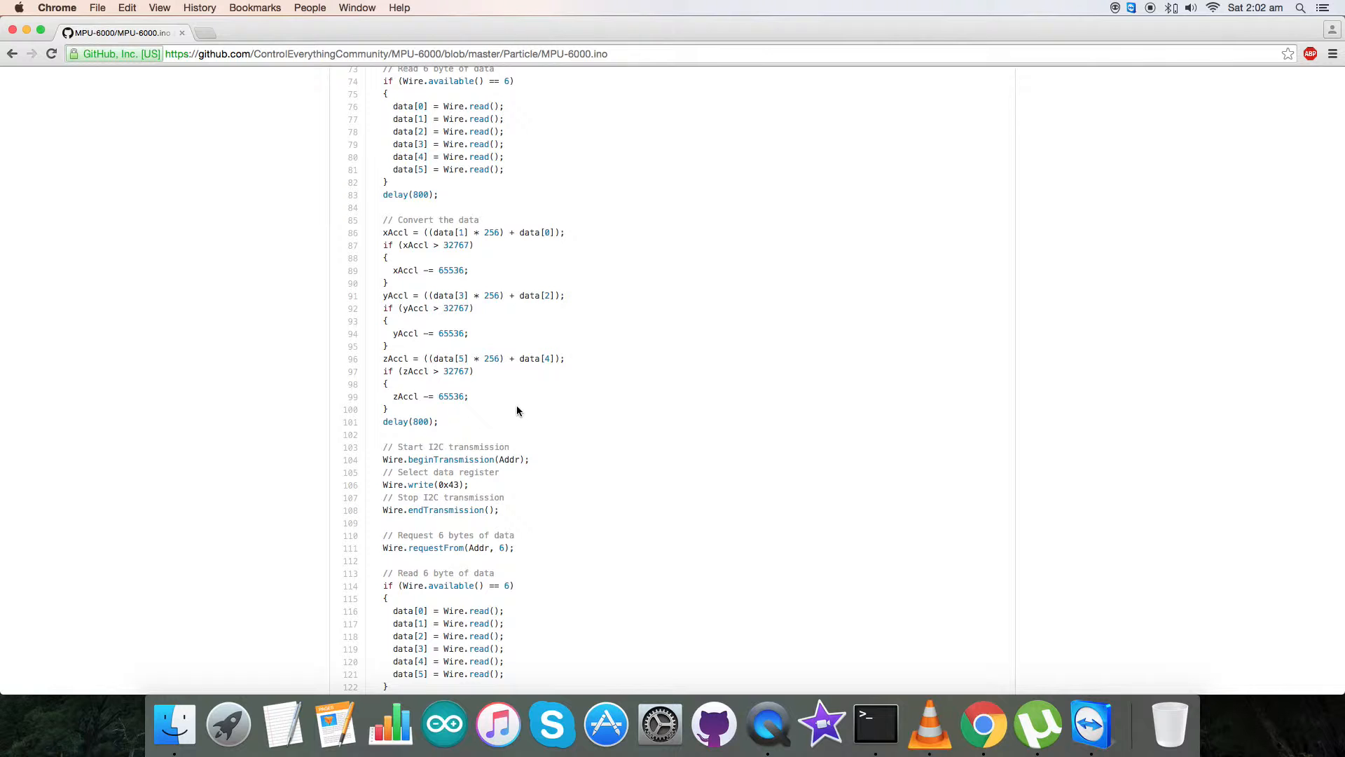
pyautogui.scroll(-3)
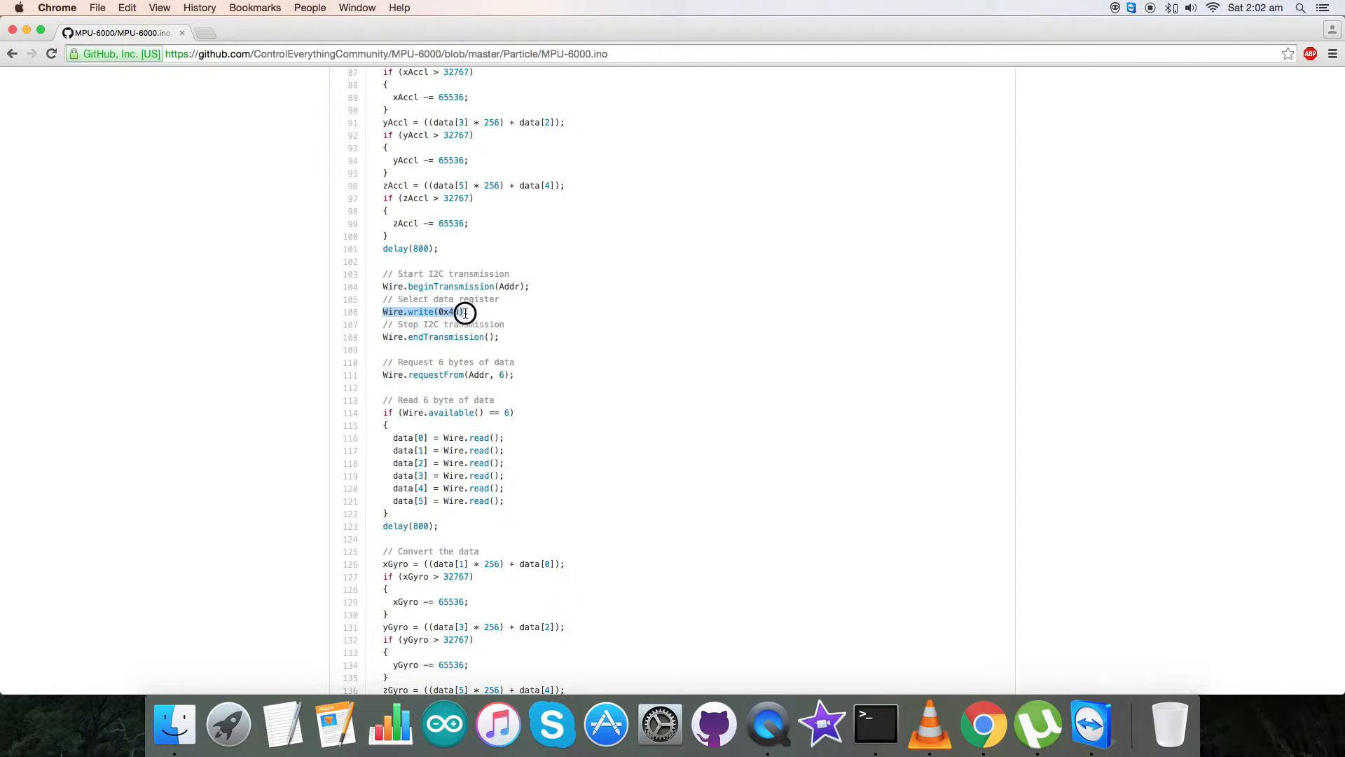
pyautogui.scroll(-3)
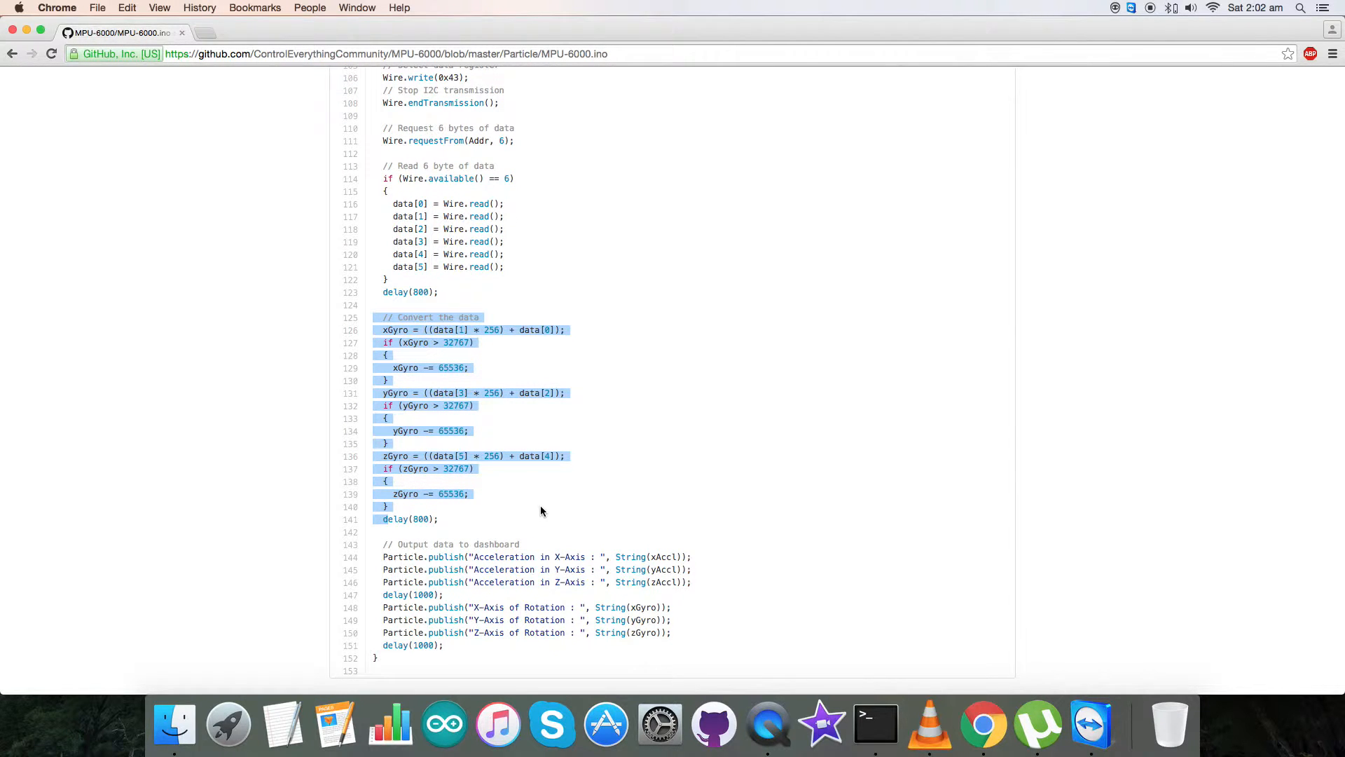
pyautogui.scroll(-3)
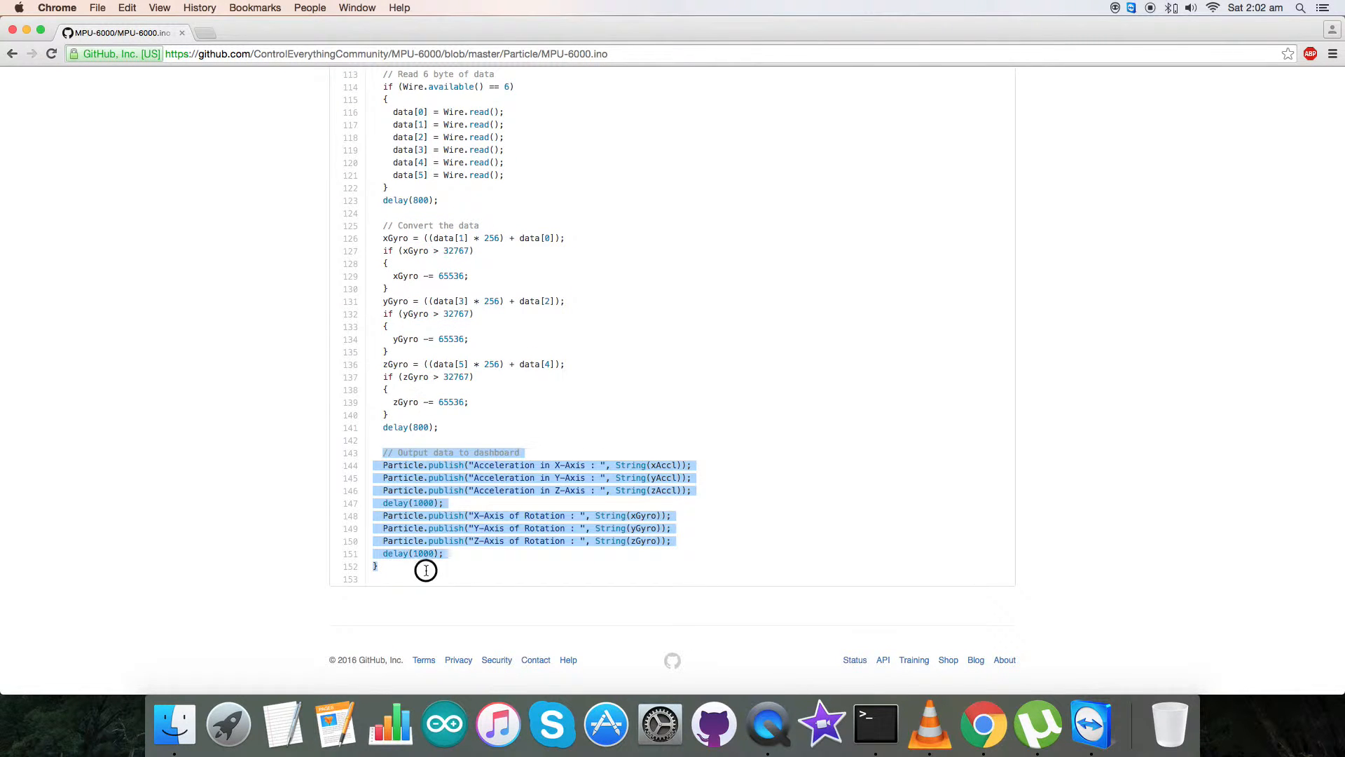
pyautogui.moveTo(740, 550)
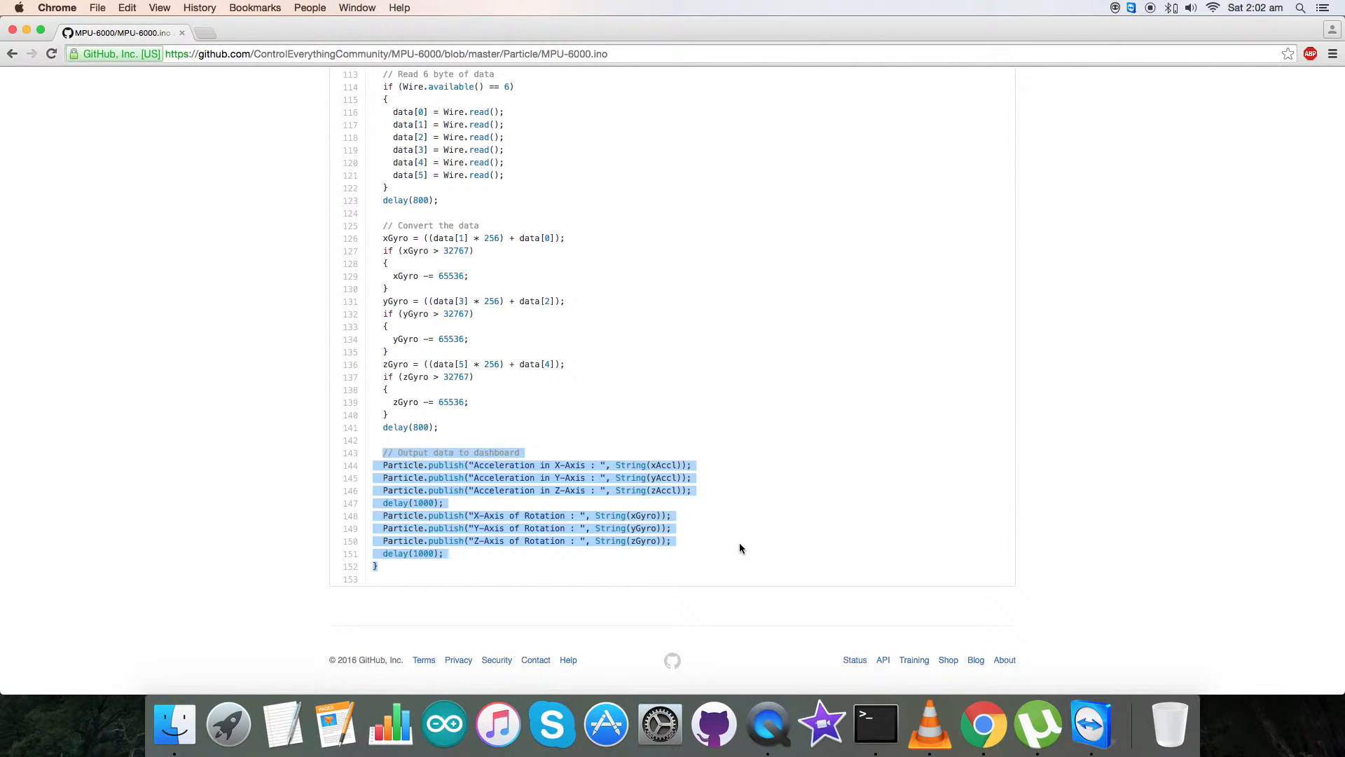
pyautogui.click(772, 550)
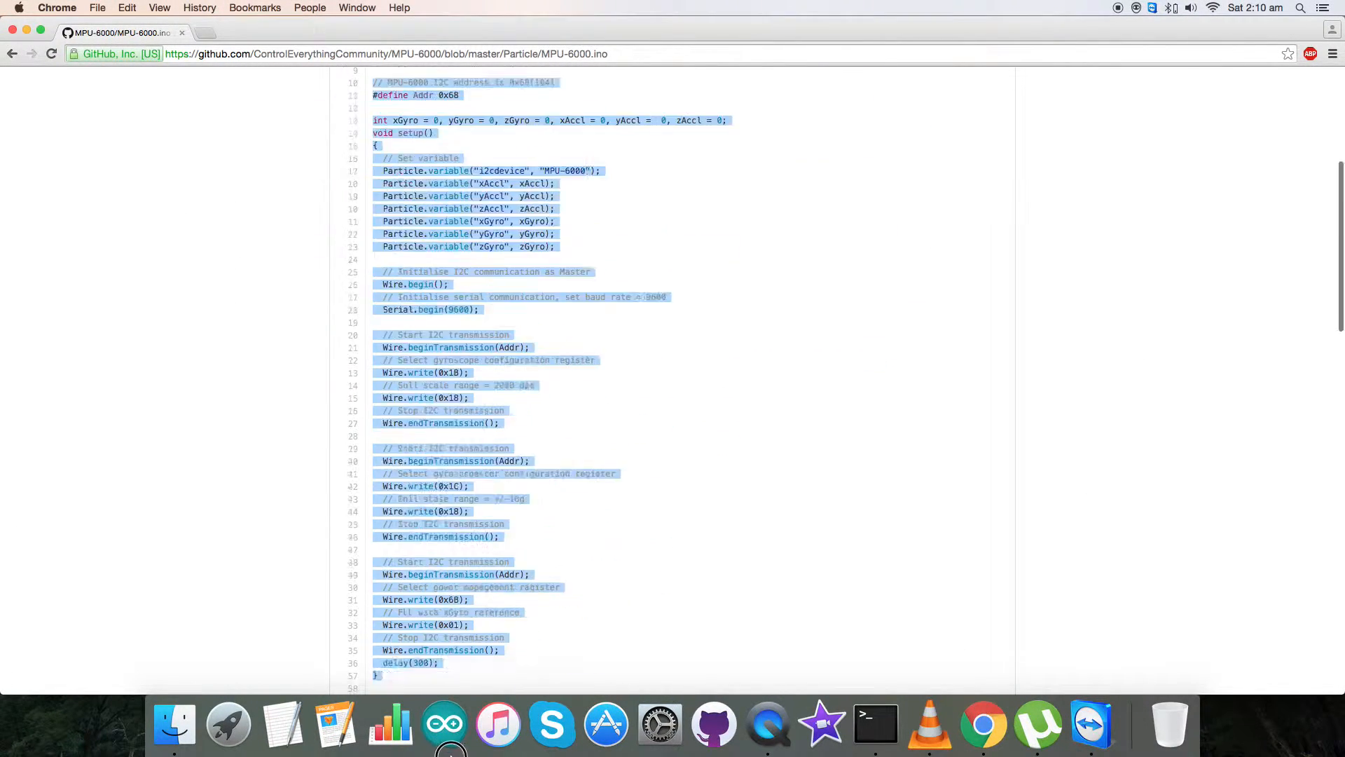
# - Scroll through the MPU-6000.ino sample code before copying it
pyautogui.scroll(-3)
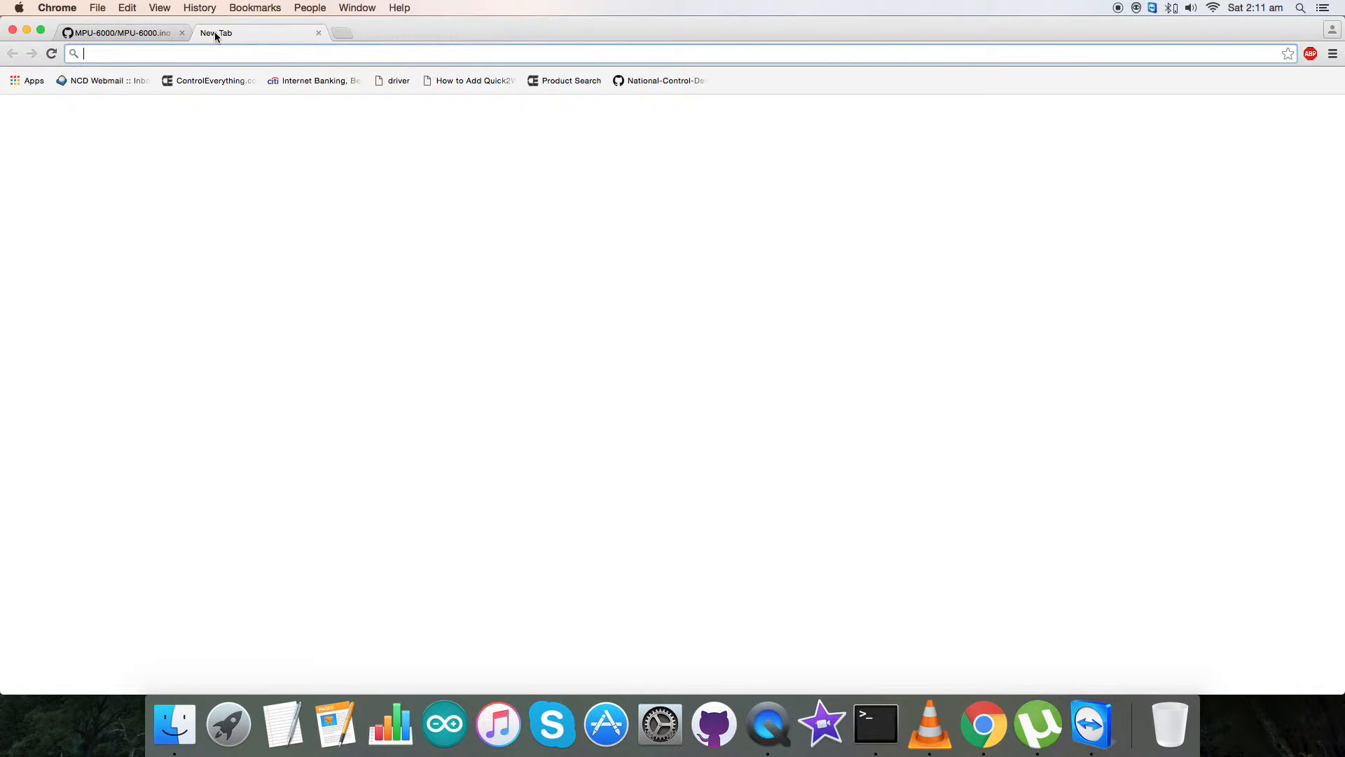
# - Go to build.particle.io/build and begin titling the new app 'MPU'
pyautogui.write('build.particle.io/build/new')
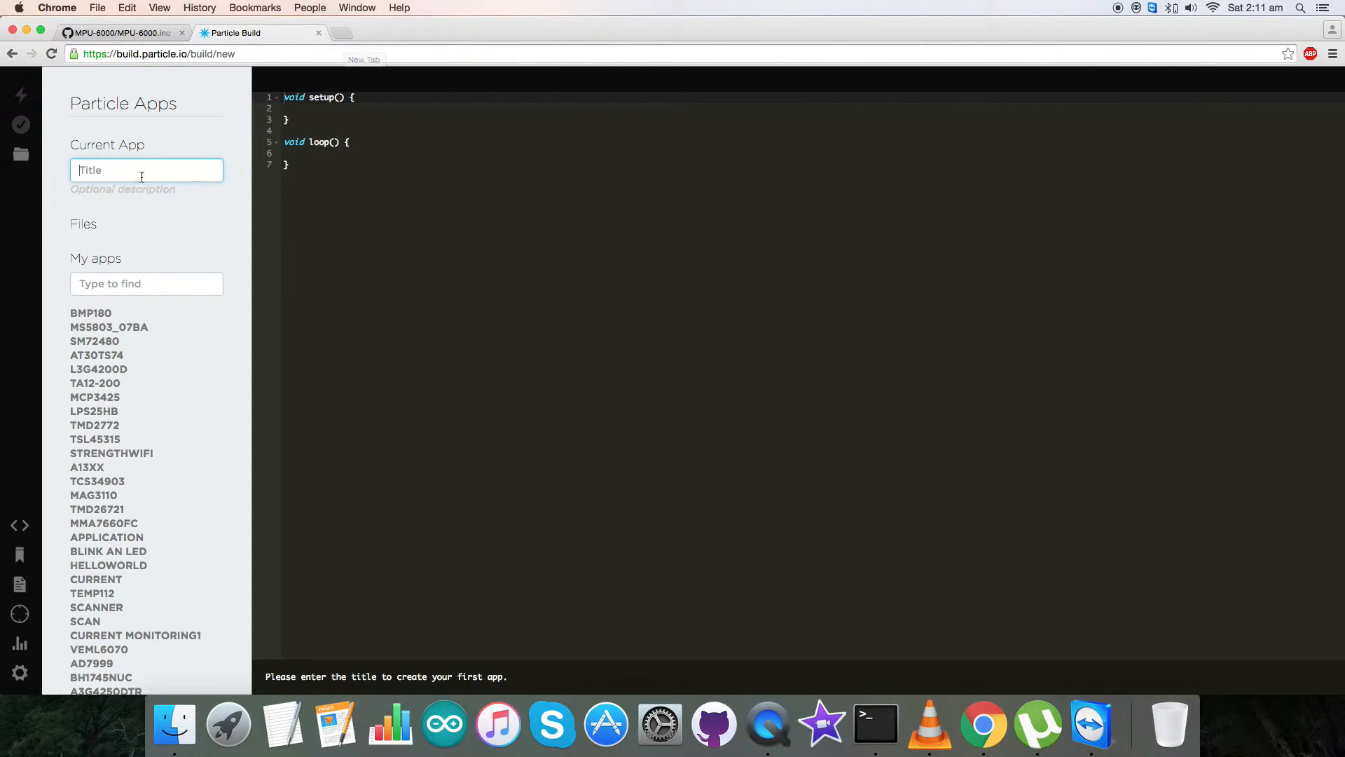
pyautogui.write('MPU-6000')
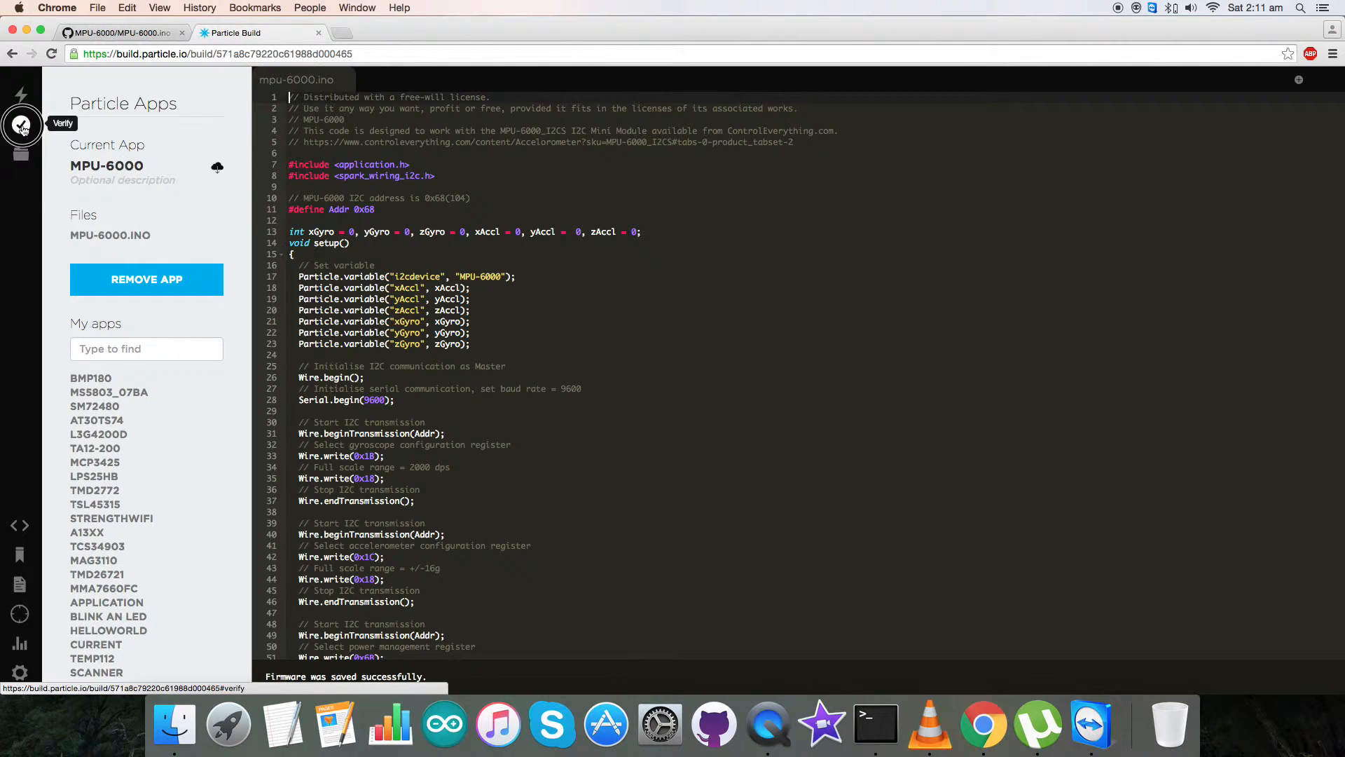
# - Verify that the saved MPU-6000 app firmware compiles
pyautogui.click(21, 126)
pyautogui.write('dashboard.particle.io')
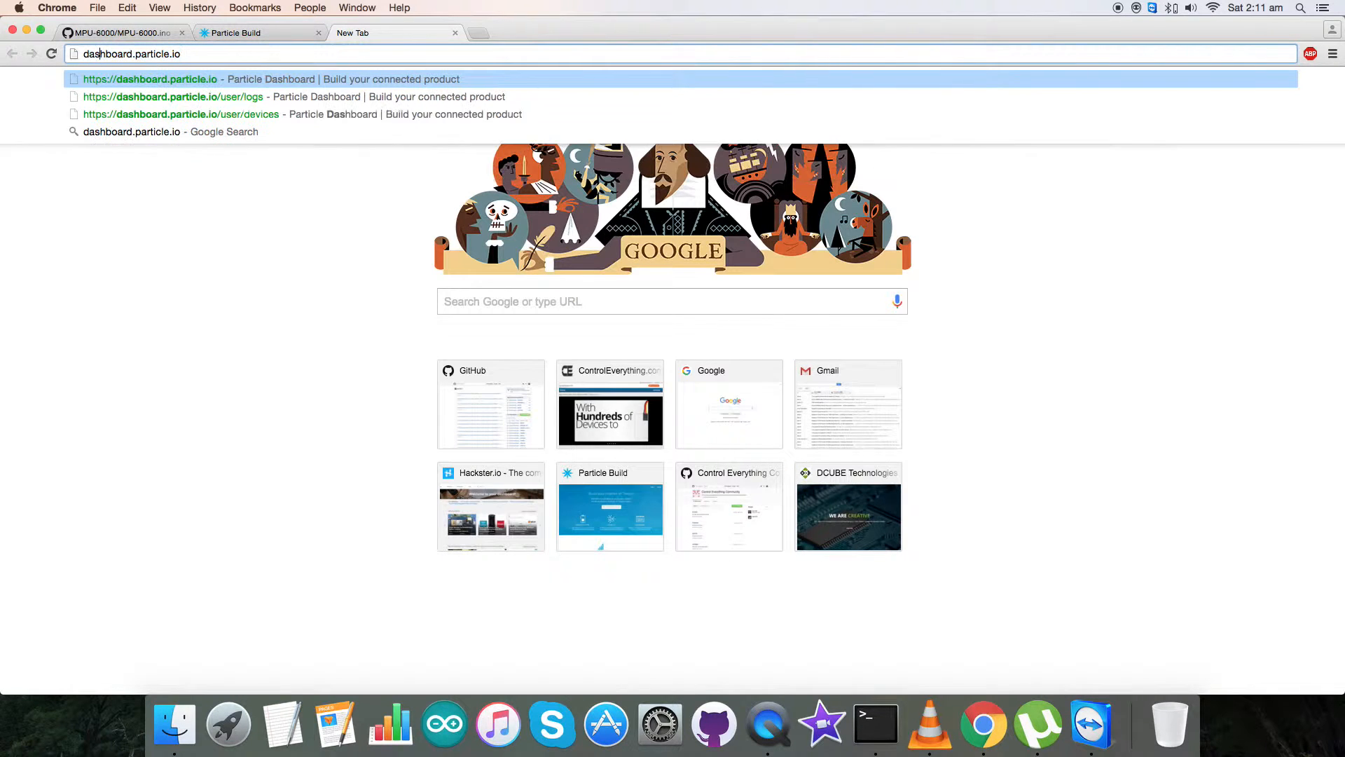
# - Load dashboard.particle.io/user/logs from the address bar suggestion
pyautogui.click(171, 96)
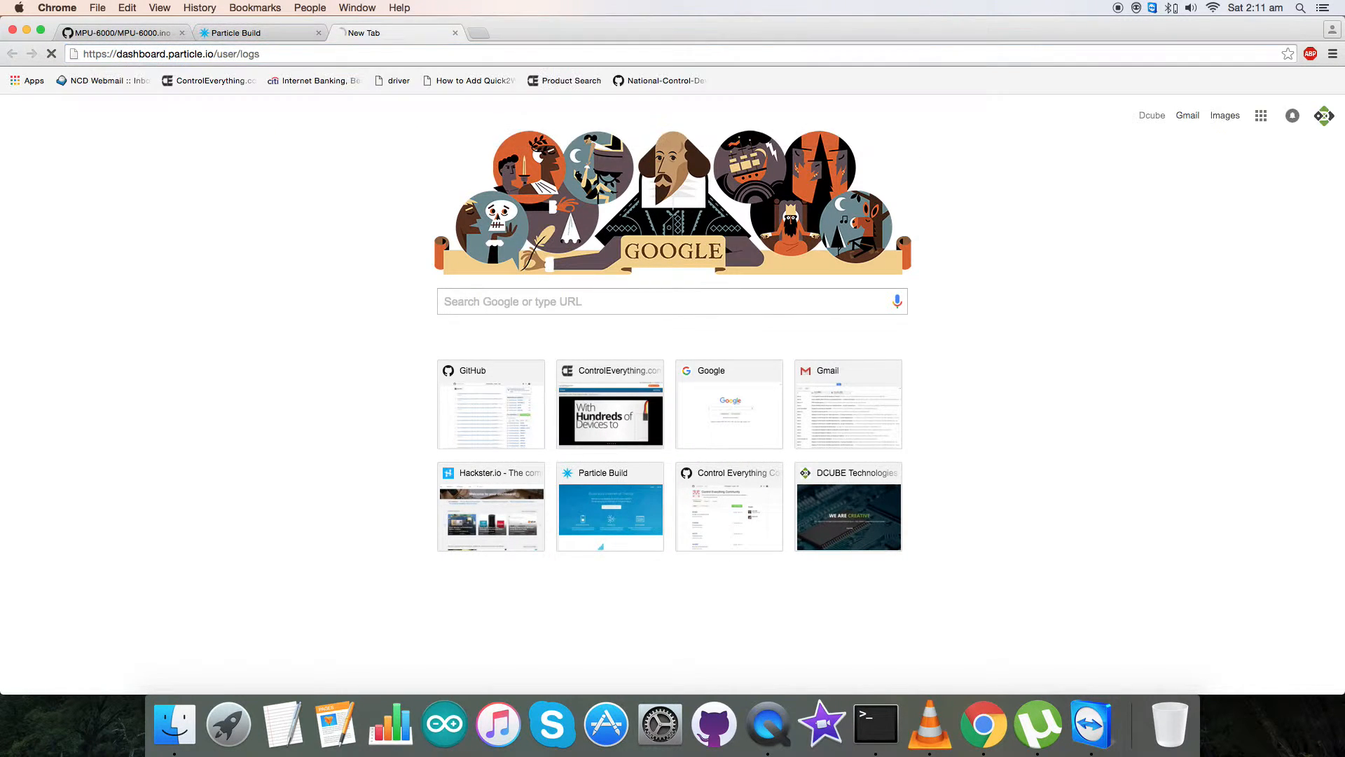